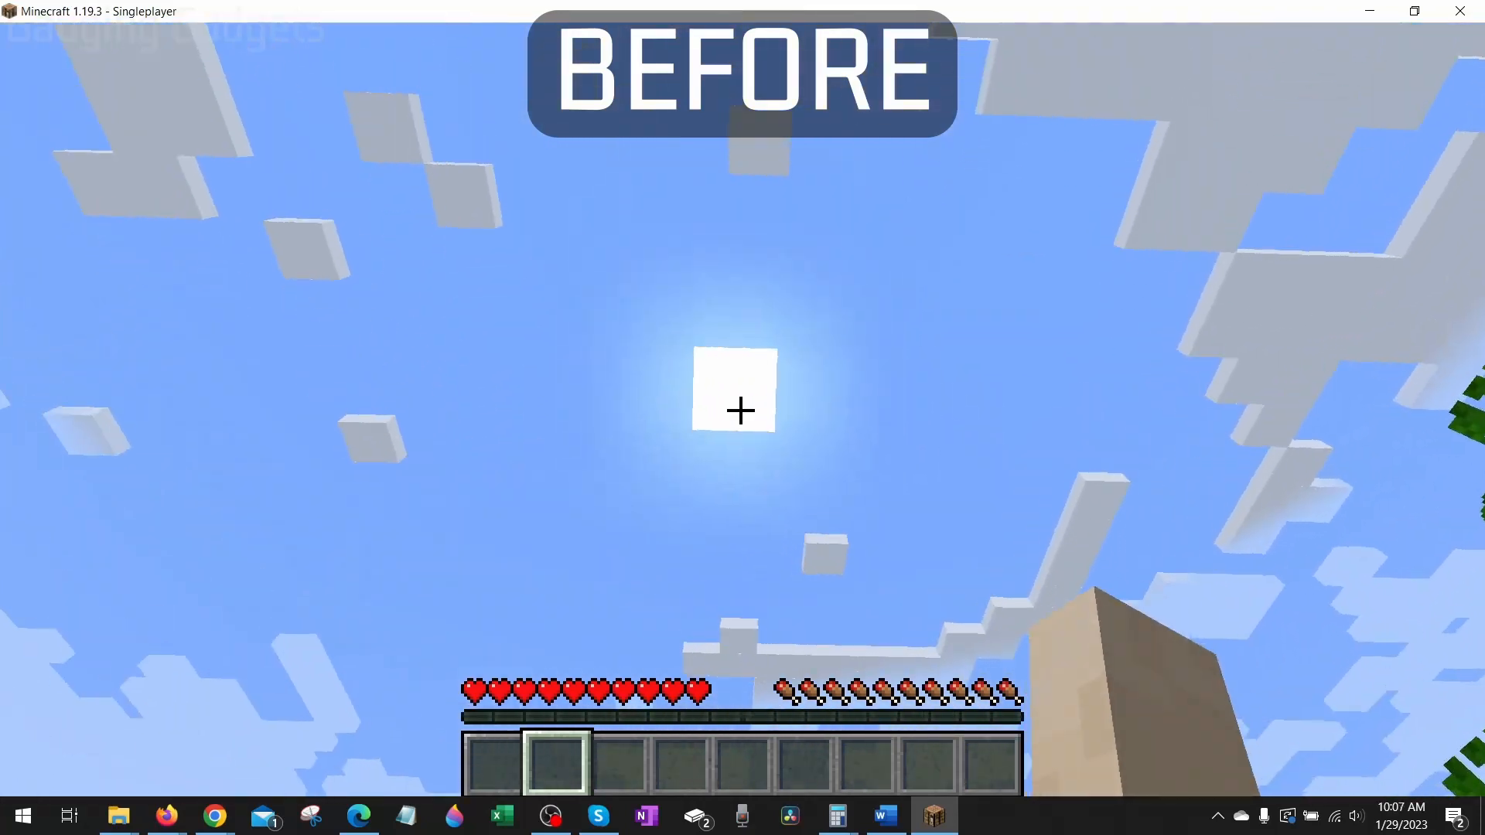
pyautogui.moveTo(742, 411)
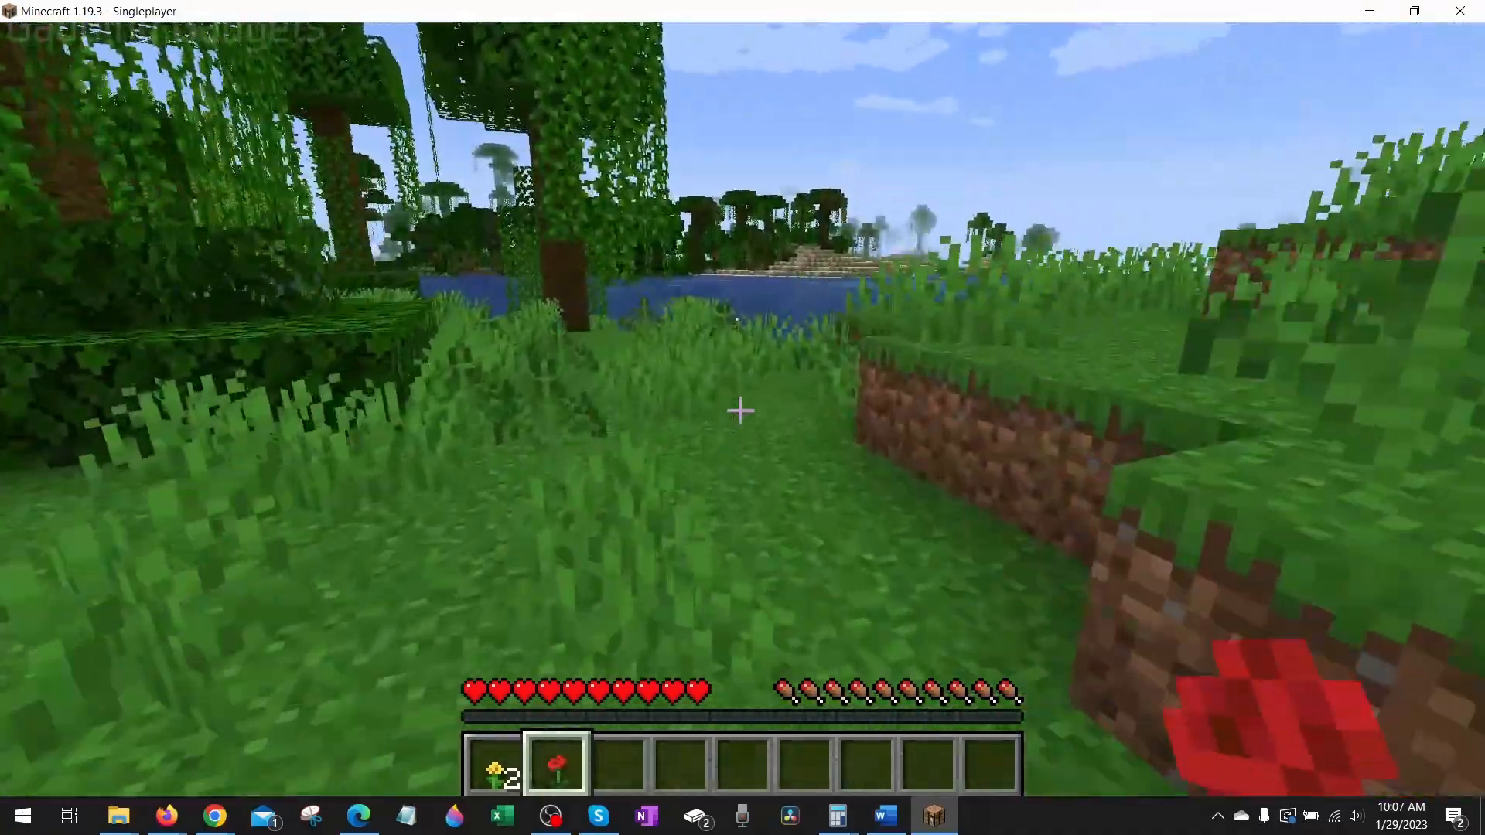
pyautogui.moveTo(742, 411)
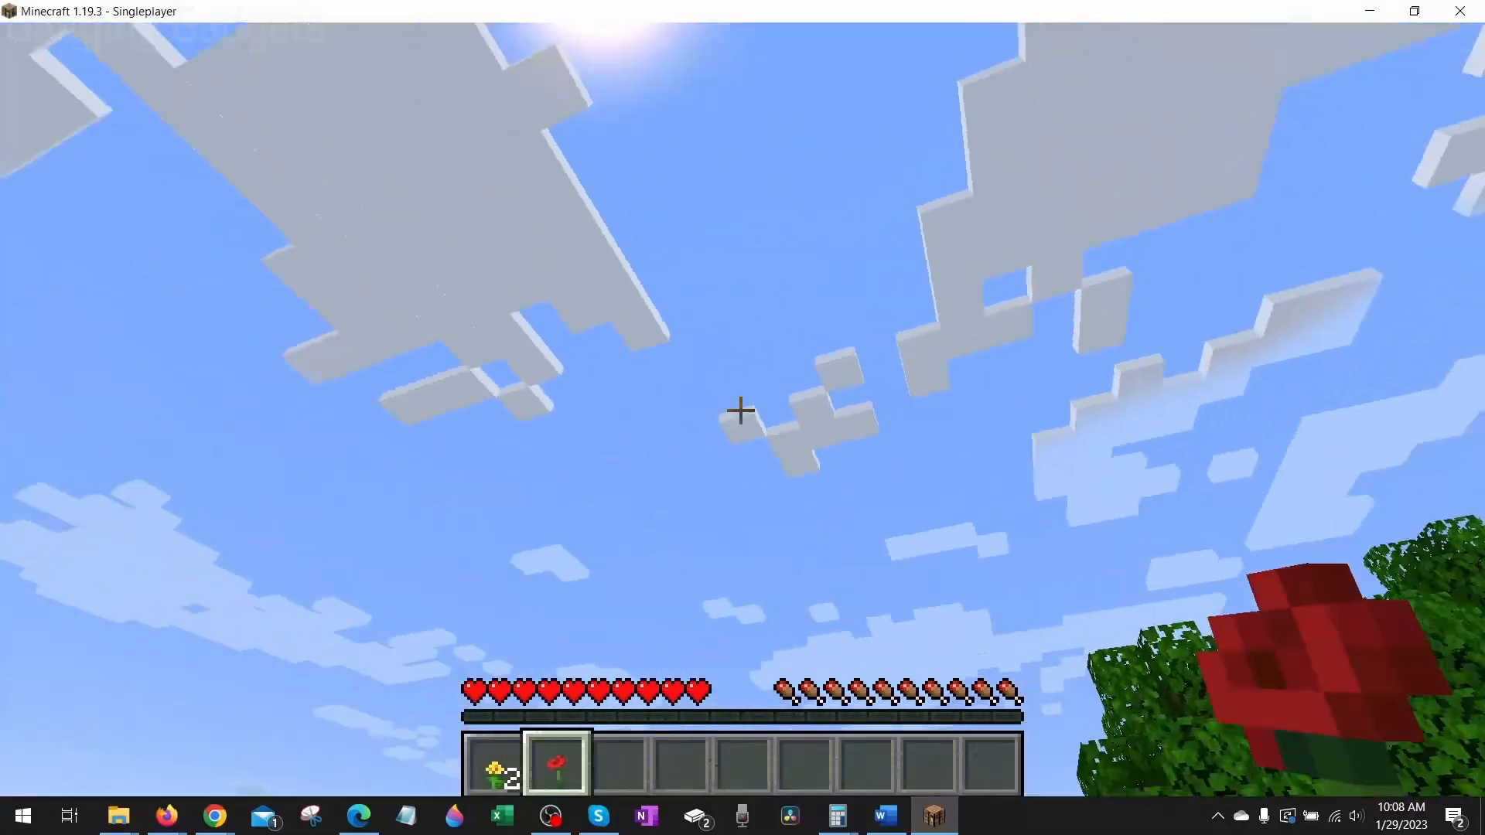
pyautogui.moveTo(742, 410)
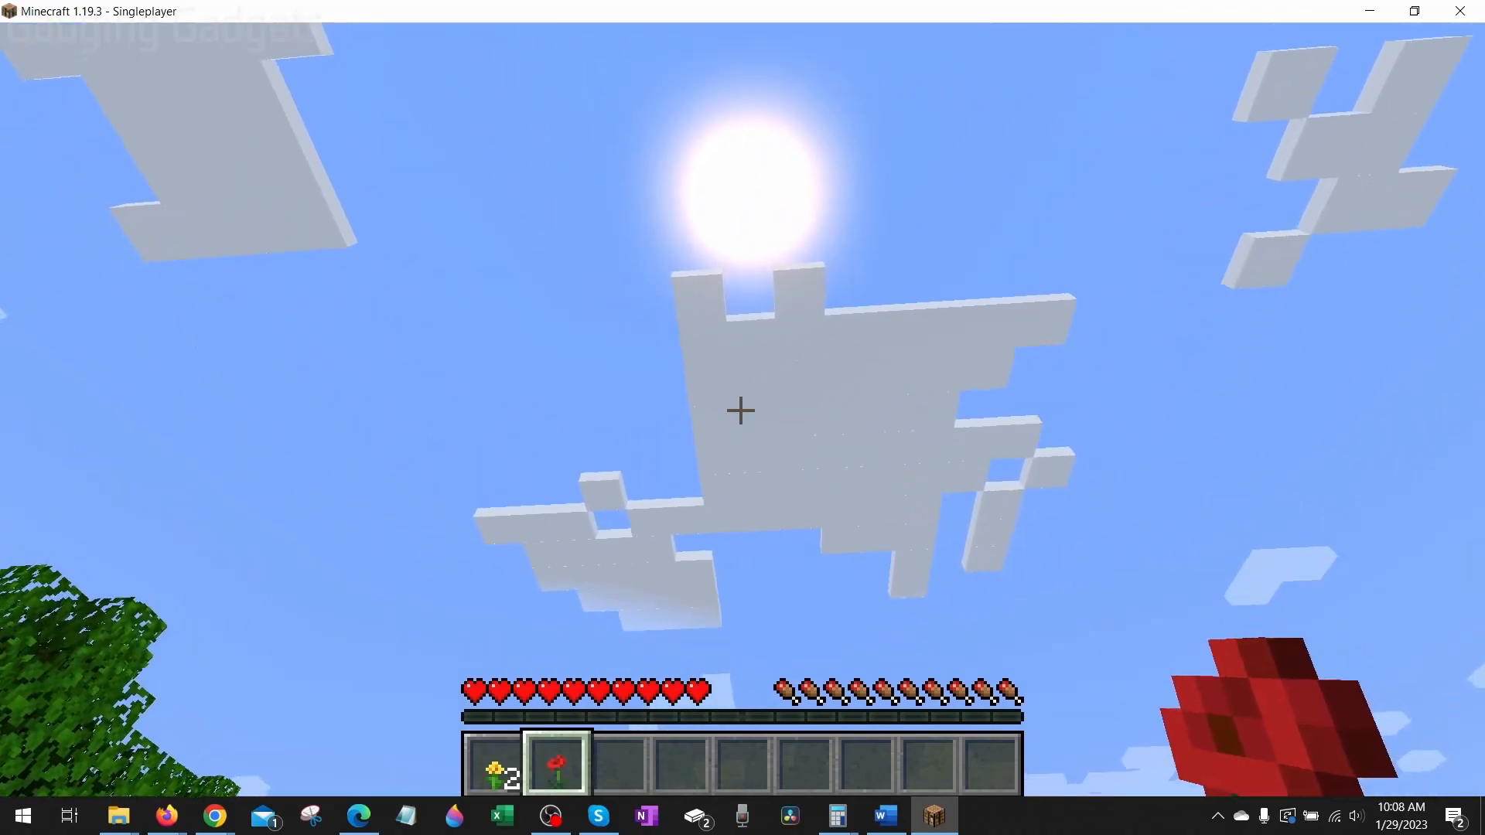
pyautogui.moveTo(743, 418)
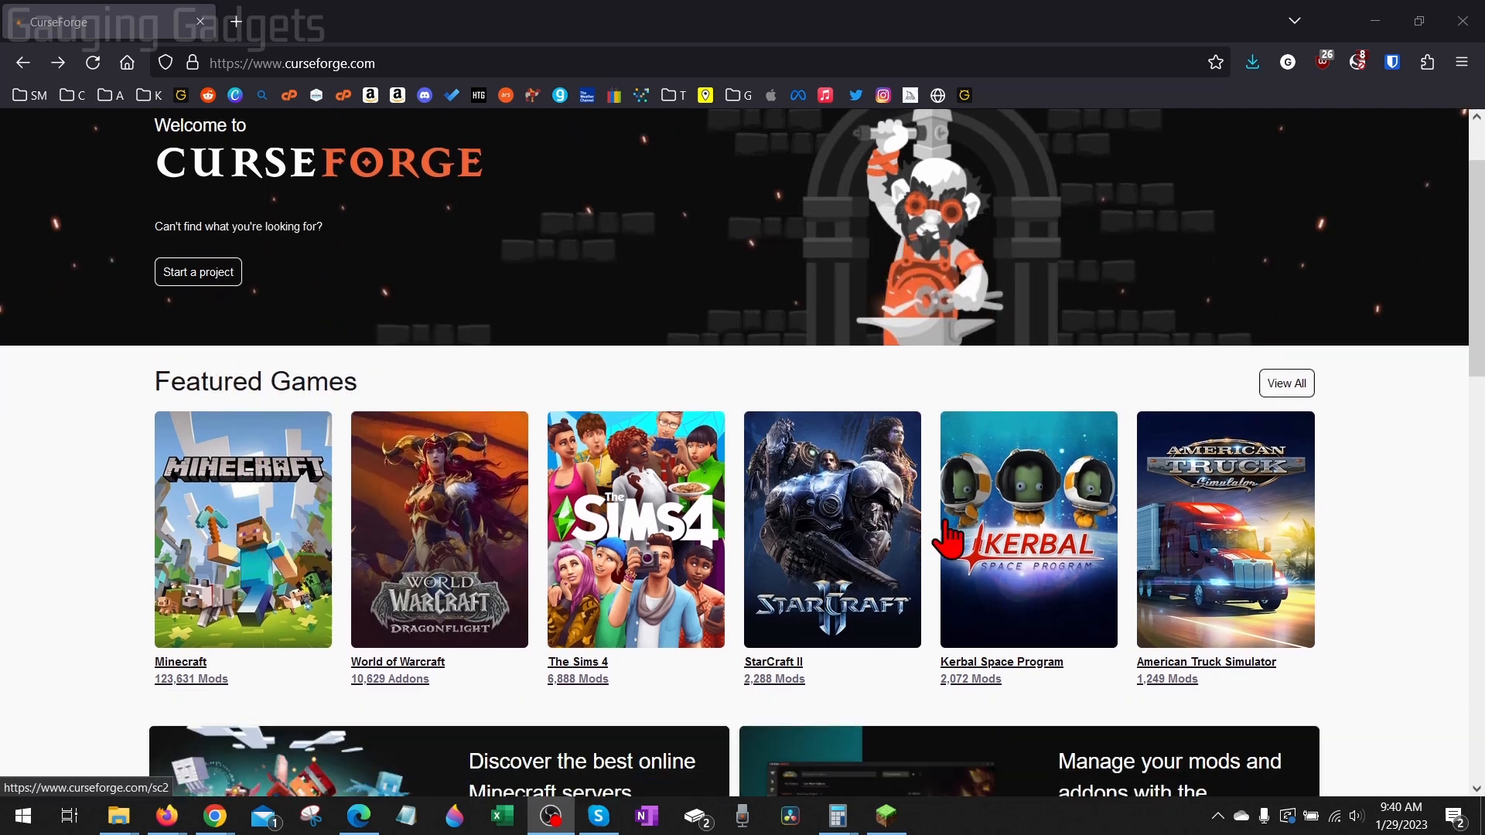
pyautogui.moveTo(232, 502)
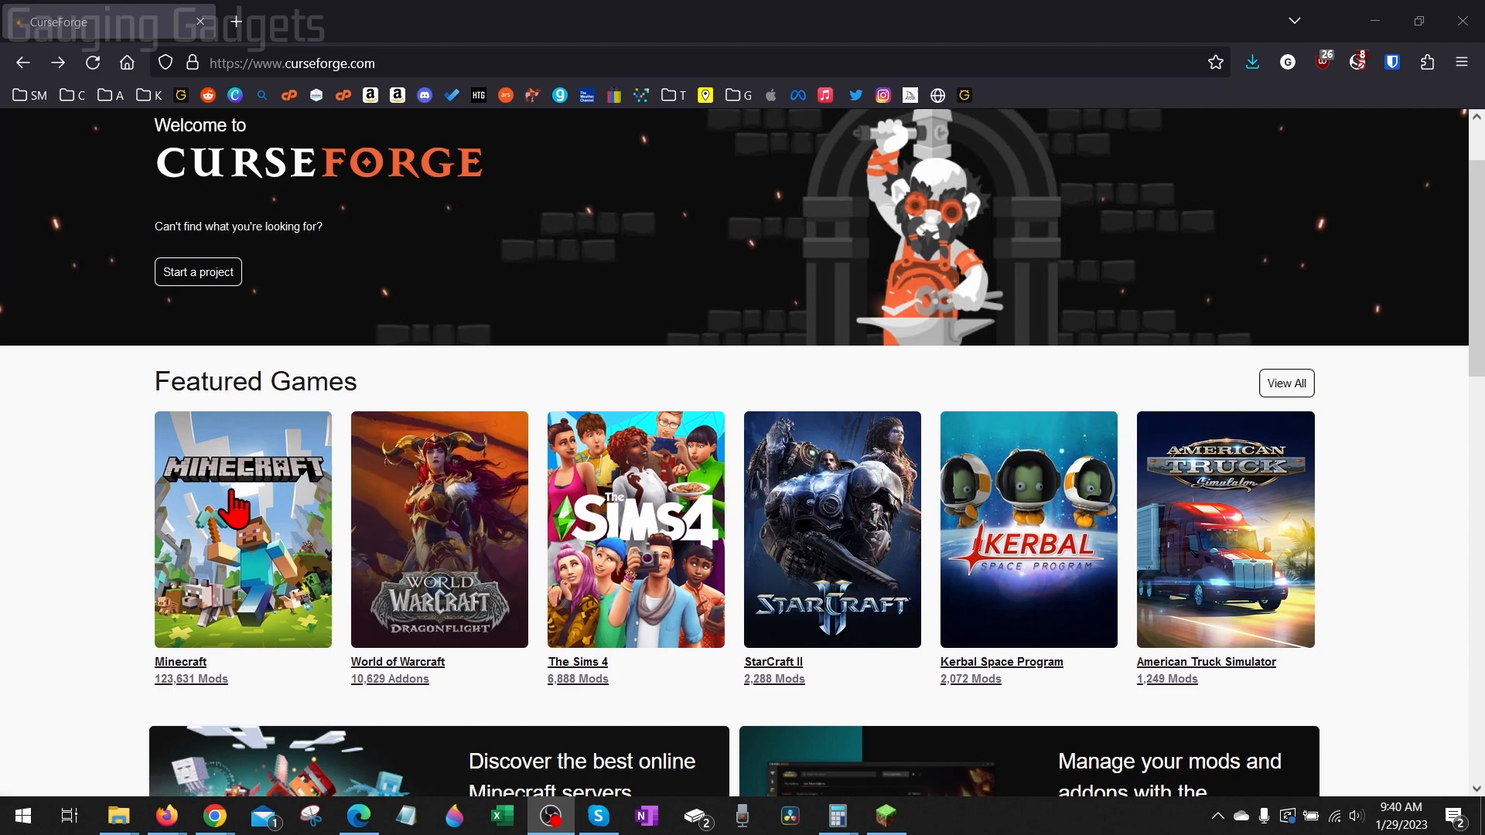
# Filter CurseForge's Minecraft resource packs to the Photo Realistic category
pyautogui.click(242, 529)
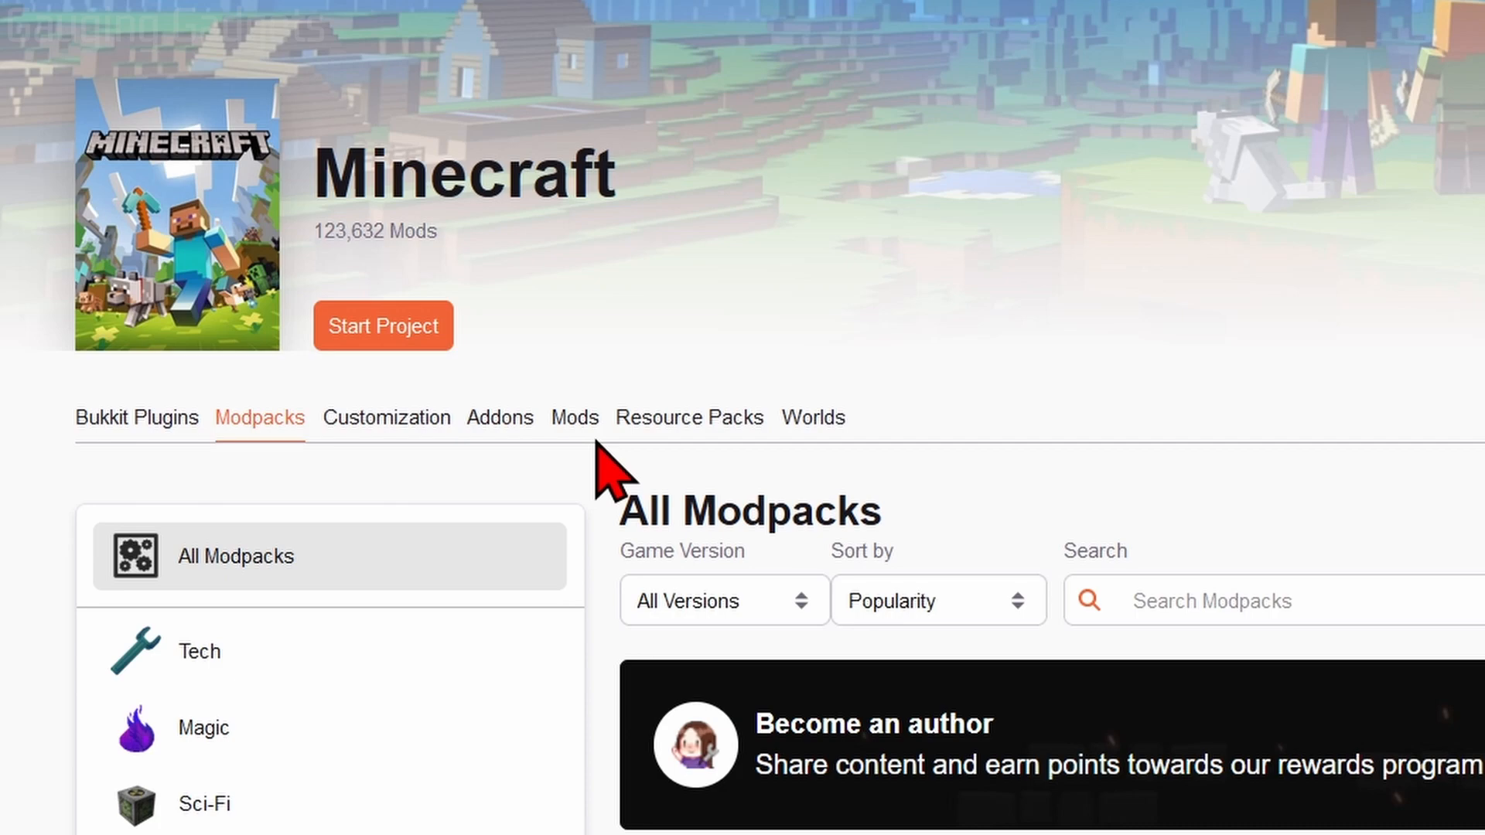
pyautogui.click(689, 418)
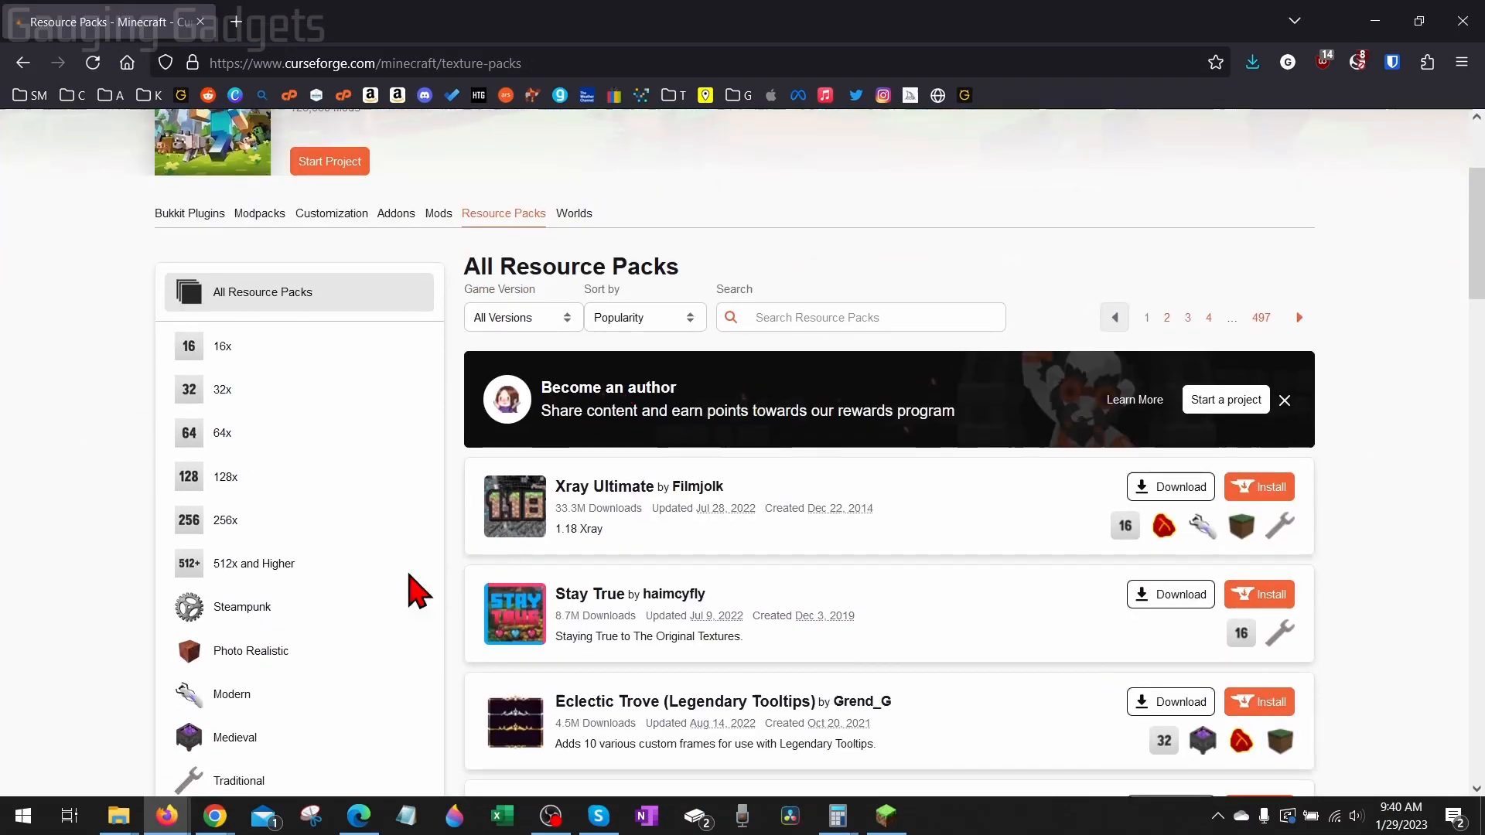
pyautogui.moveTo(725, 401)
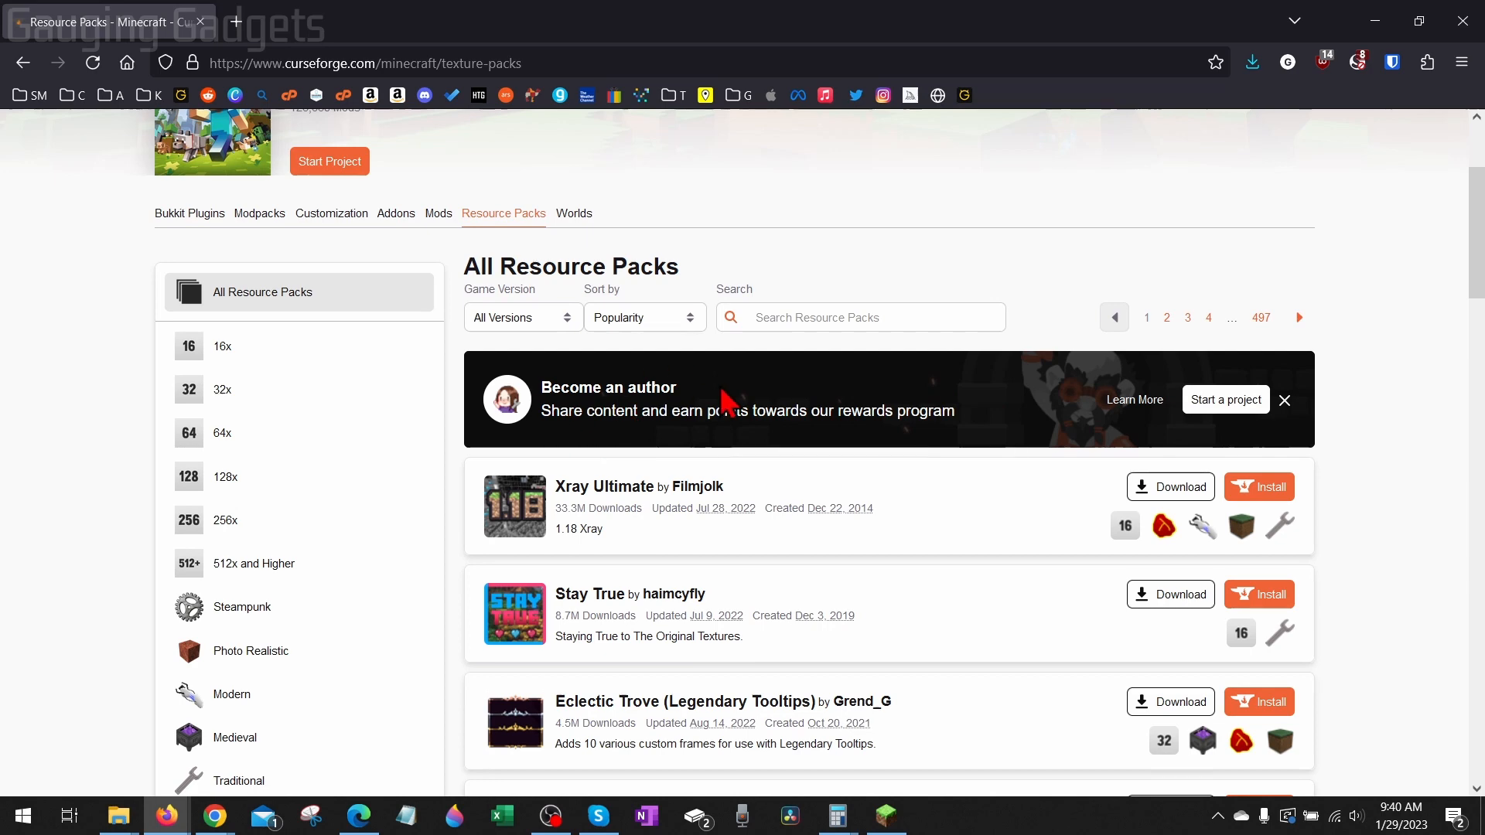
pyautogui.moveTo(253, 564)
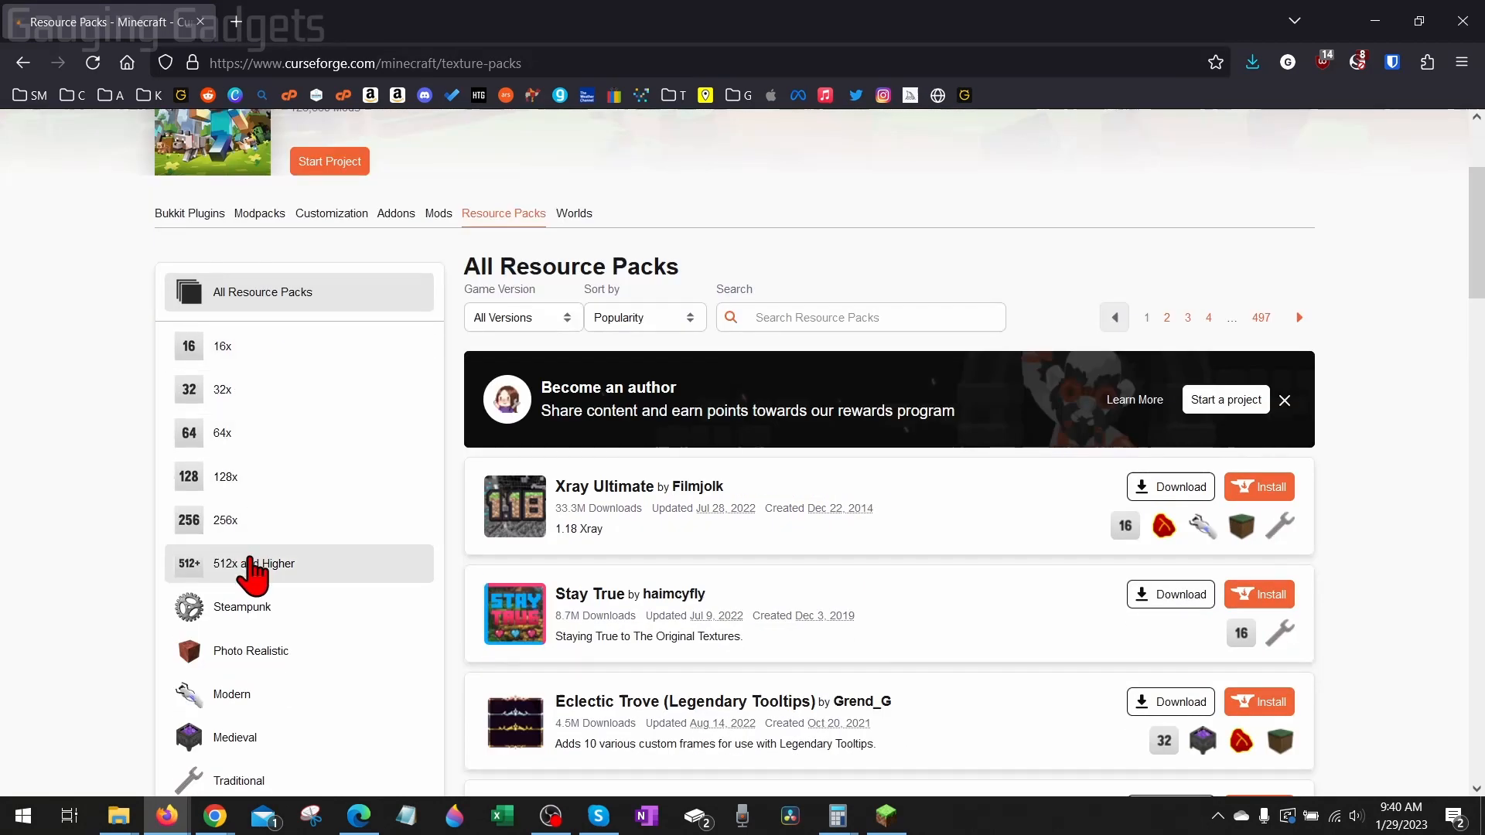
pyautogui.scroll(-3)
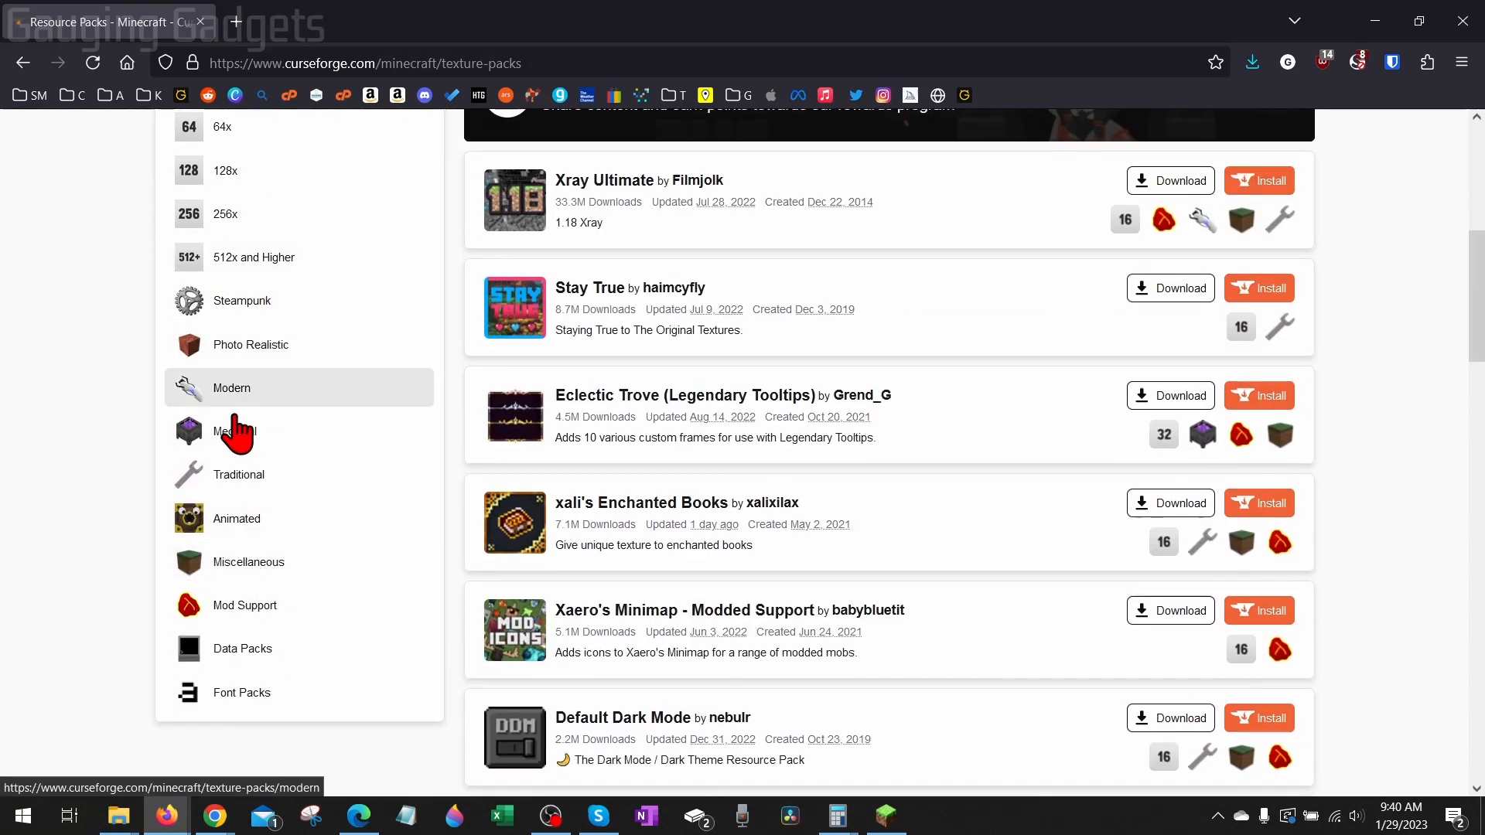
pyautogui.click(250, 344)
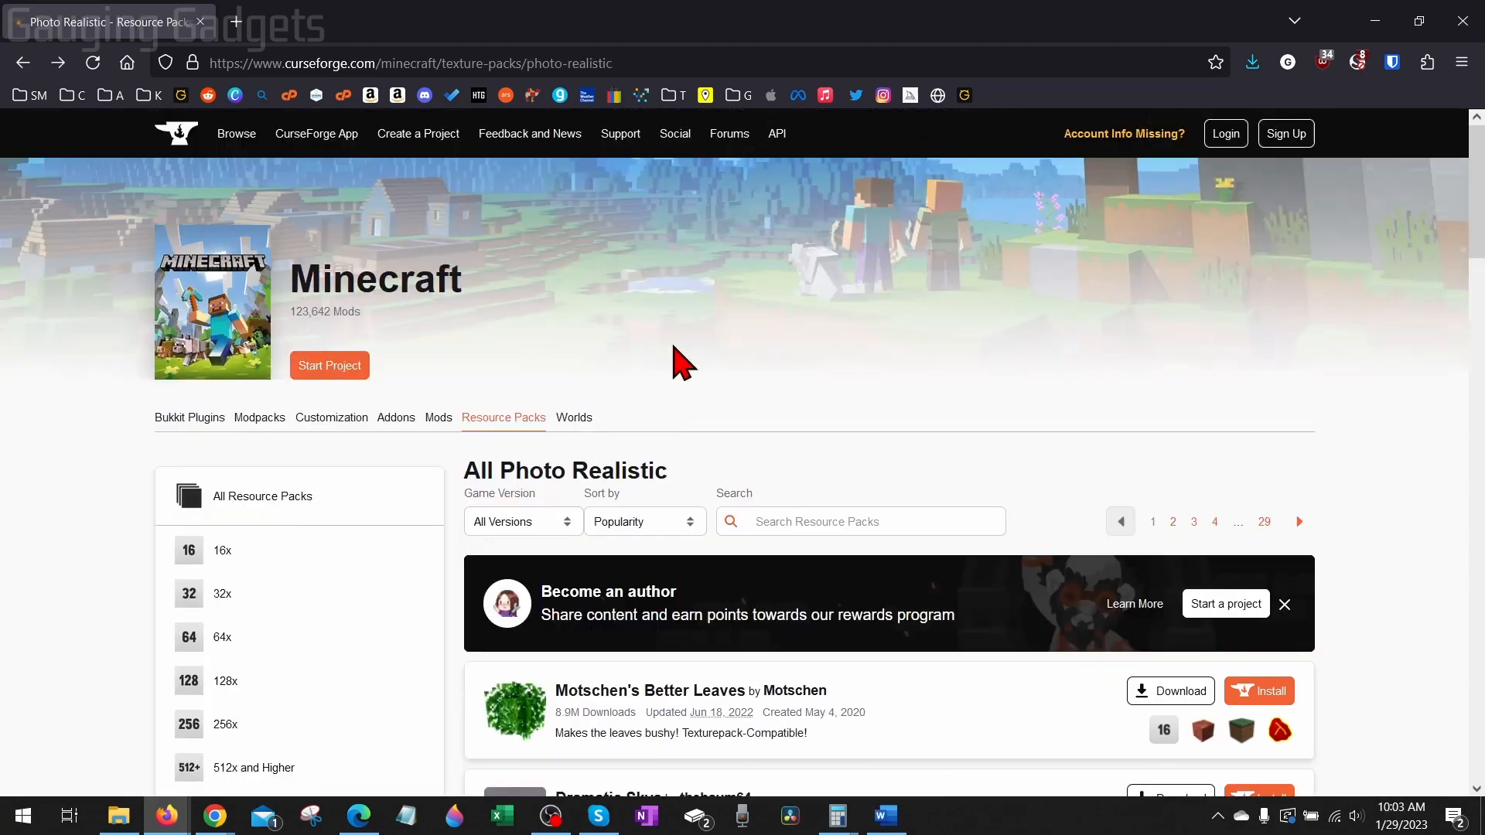
pyautogui.scroll(-3)
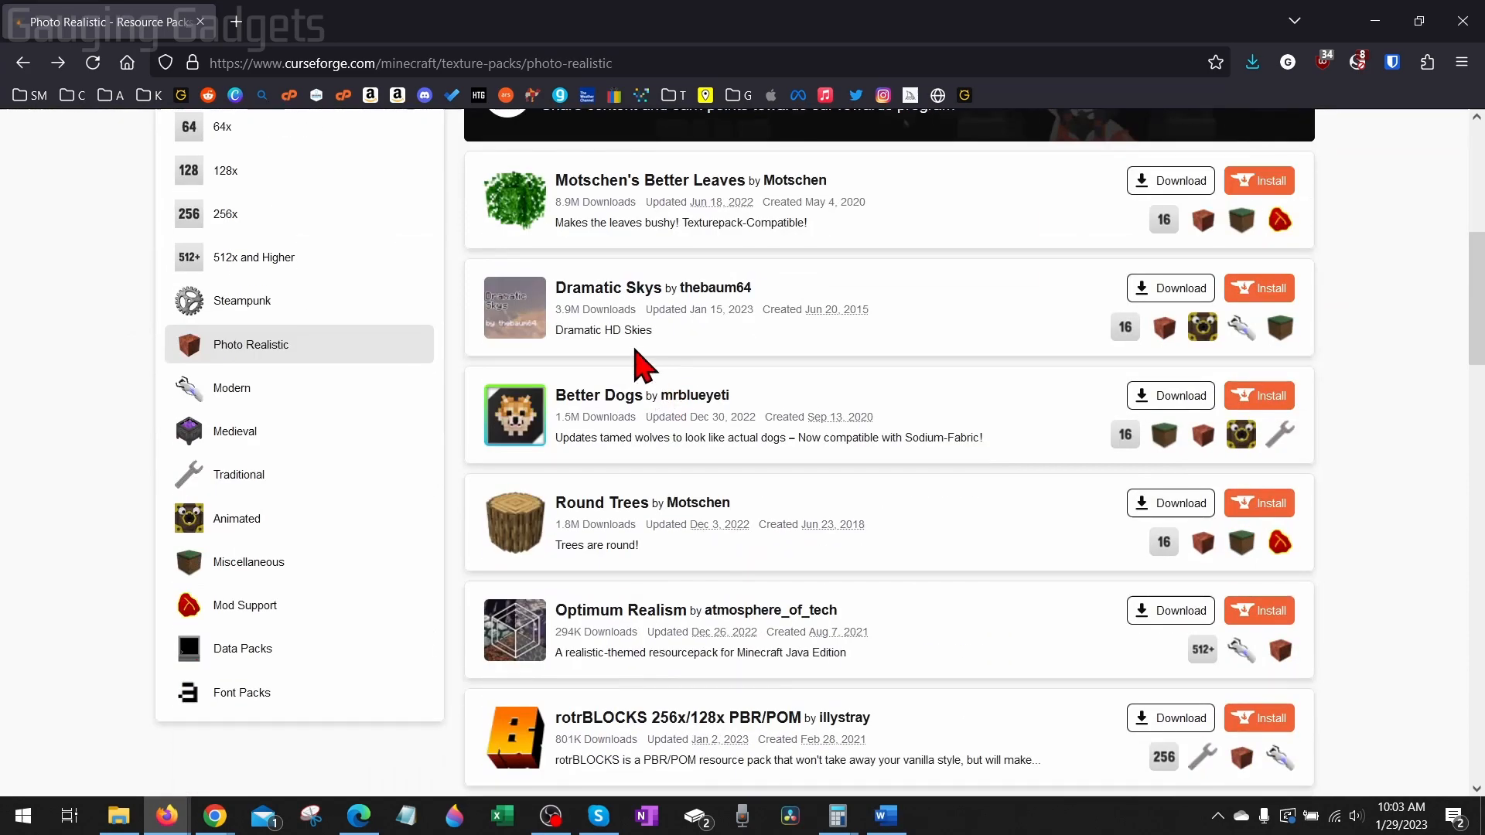
# Open the Dramatic Skys project page and scroll through its sky screenshots
pyautogui.click(607, 288)
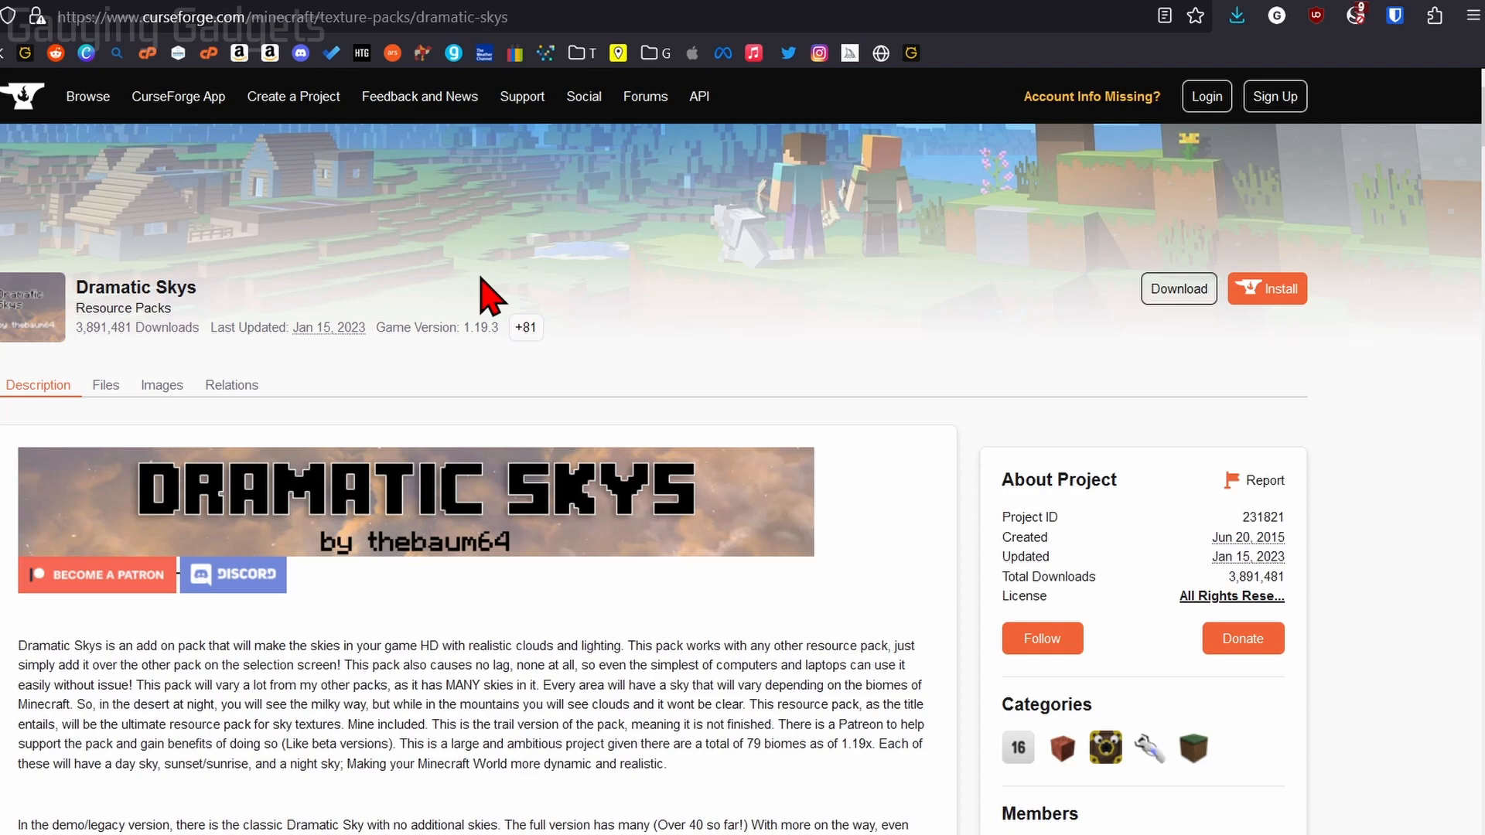
pyautogui.scroll(-3)
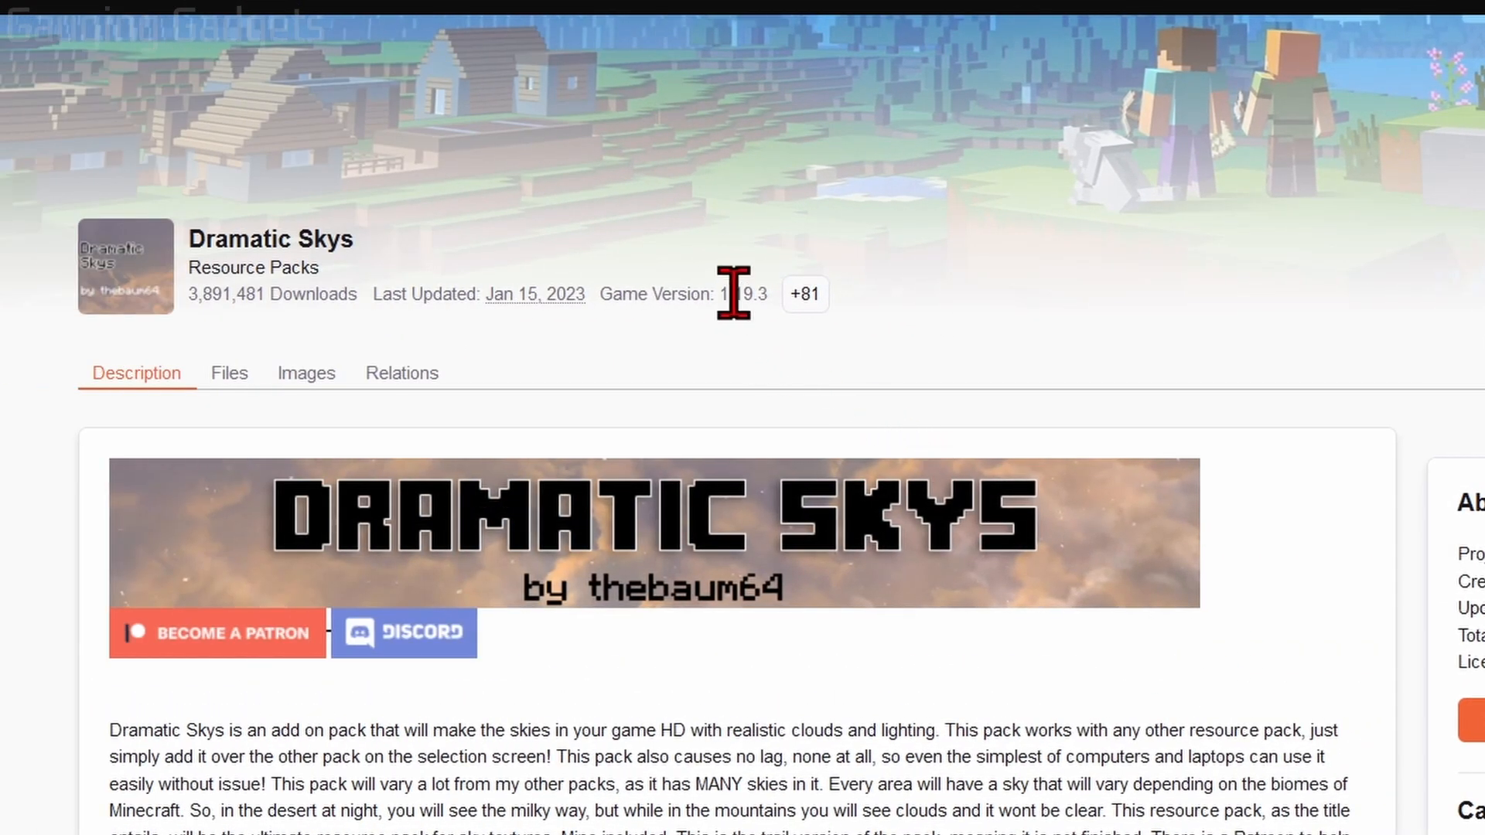
pyautogui.scroll(-3)
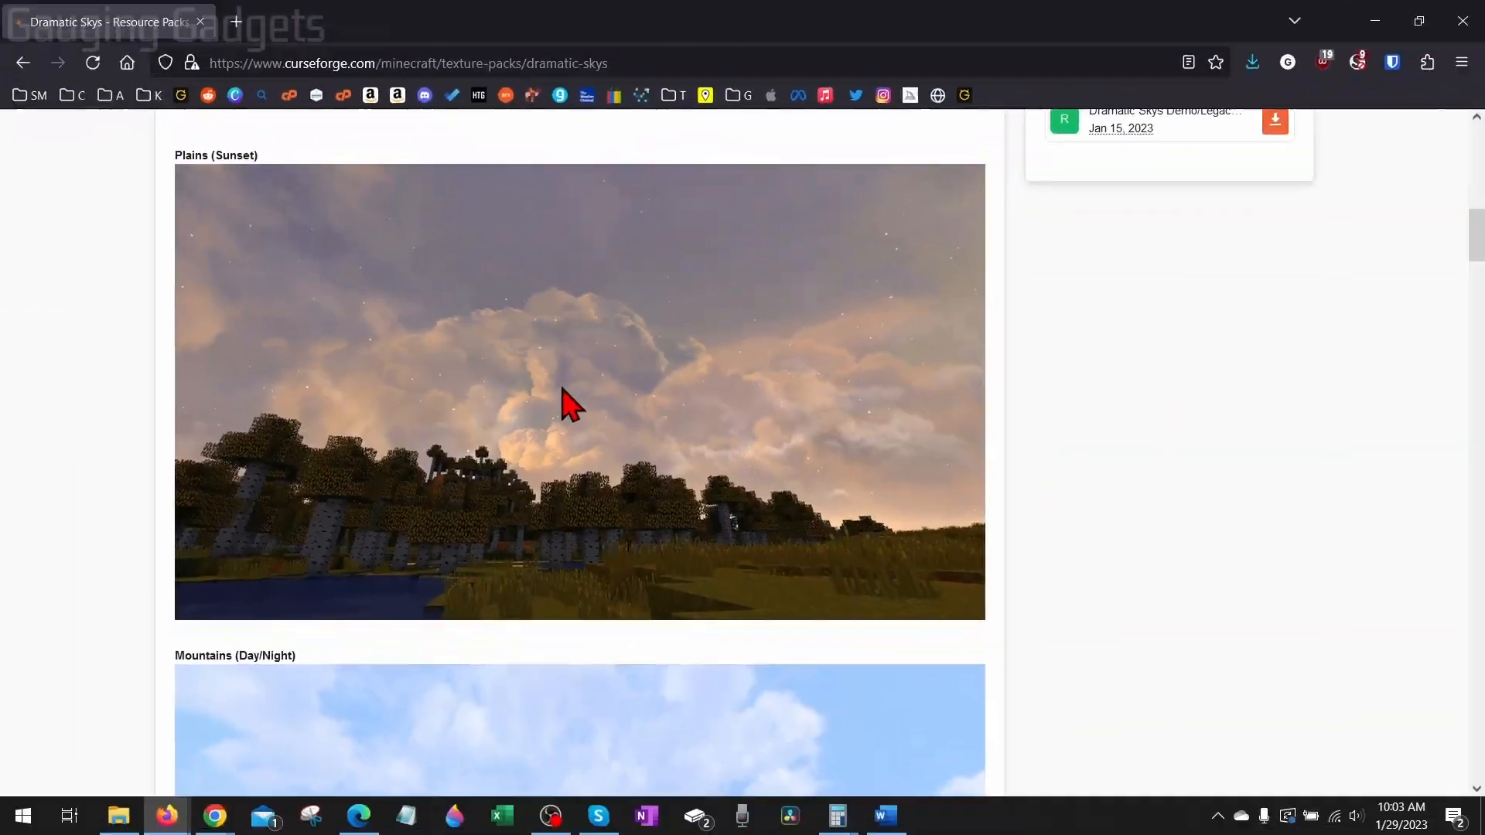
pyautogui.scroll(-3)
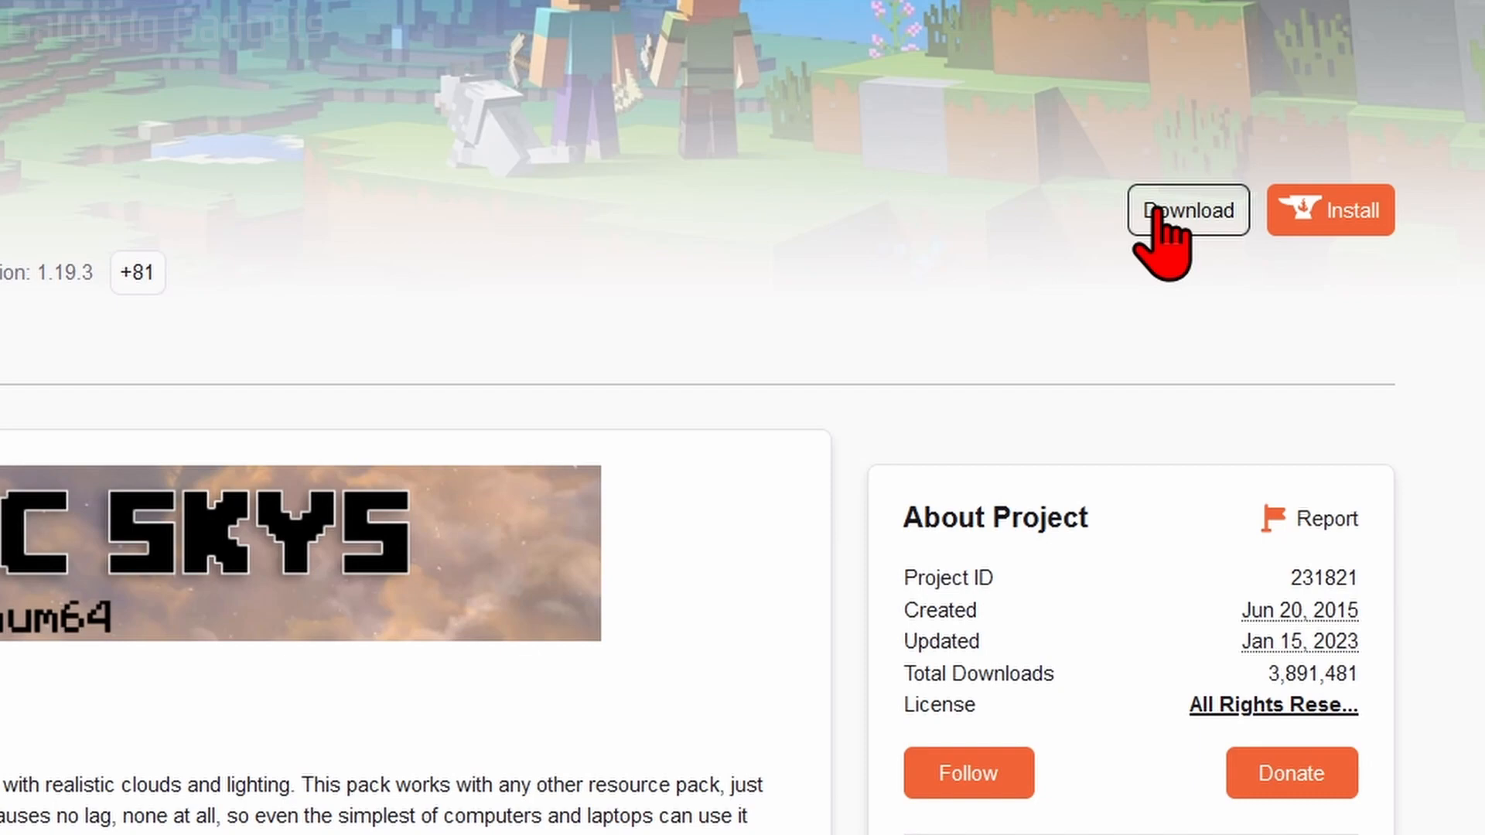
# Download the Dramatic Skys Demo 1.5.3.3 zip into the Downloads folder
pyautogui.click(1187, 210)
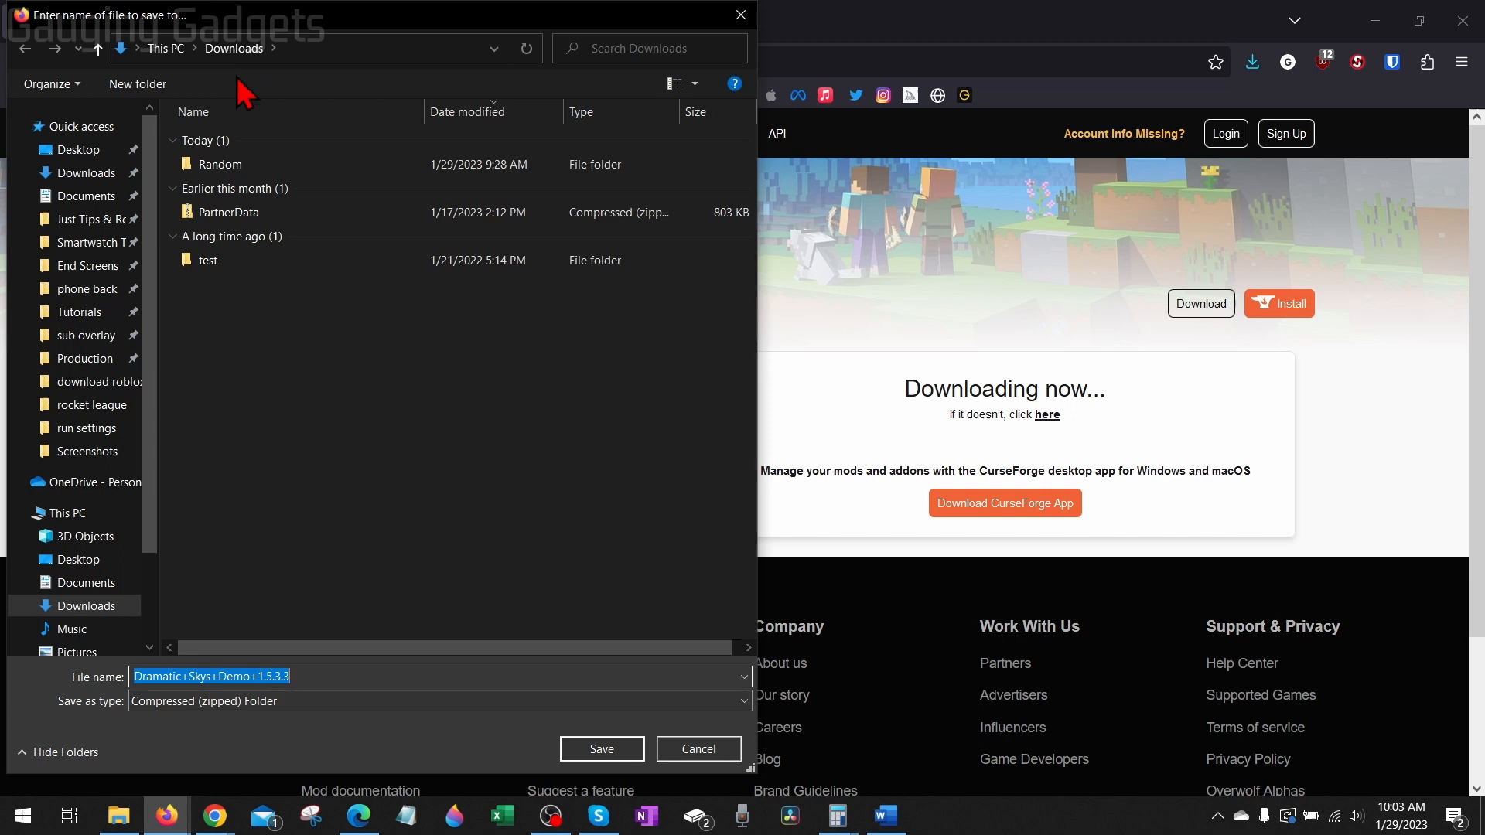
pyautogui.click(600, 748)
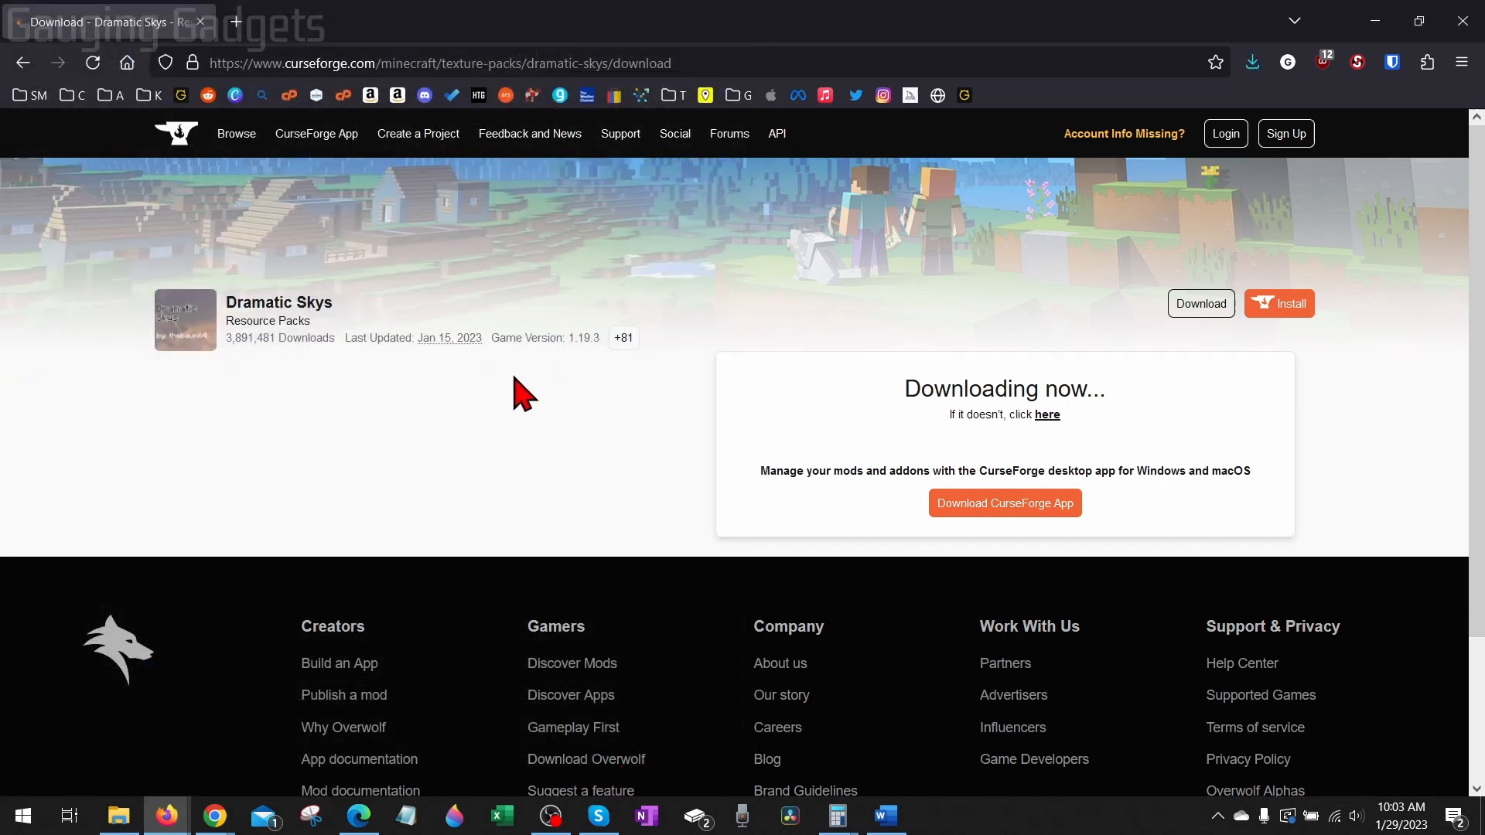
pyautogui.moveTo(526, 422)
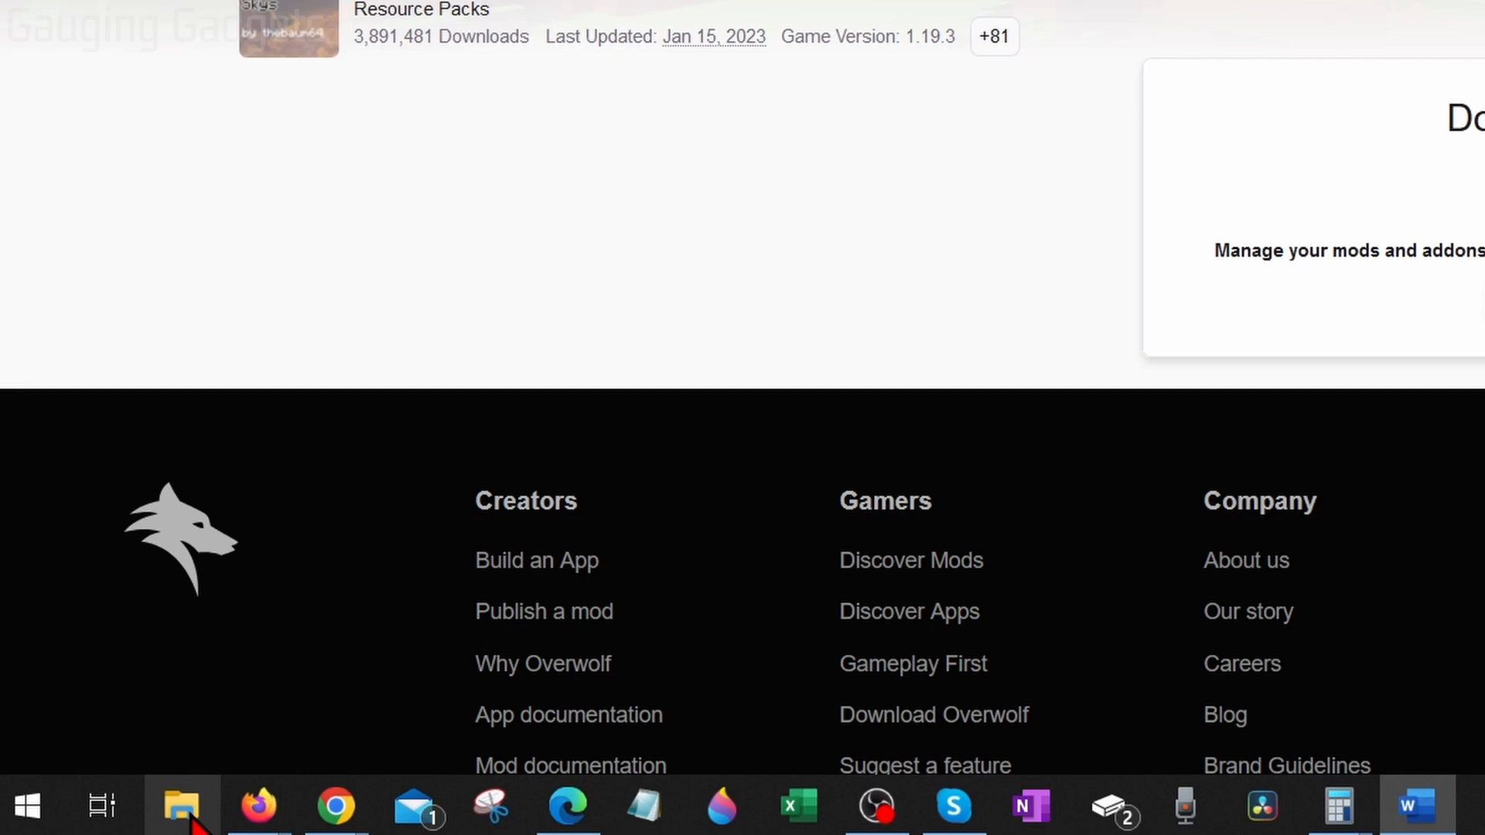
# Locate and select the Dramatic+Skys+Demo+1.5.3.3 zip in File Explorer's Downloads folder
pyautogui.click(181, 806)
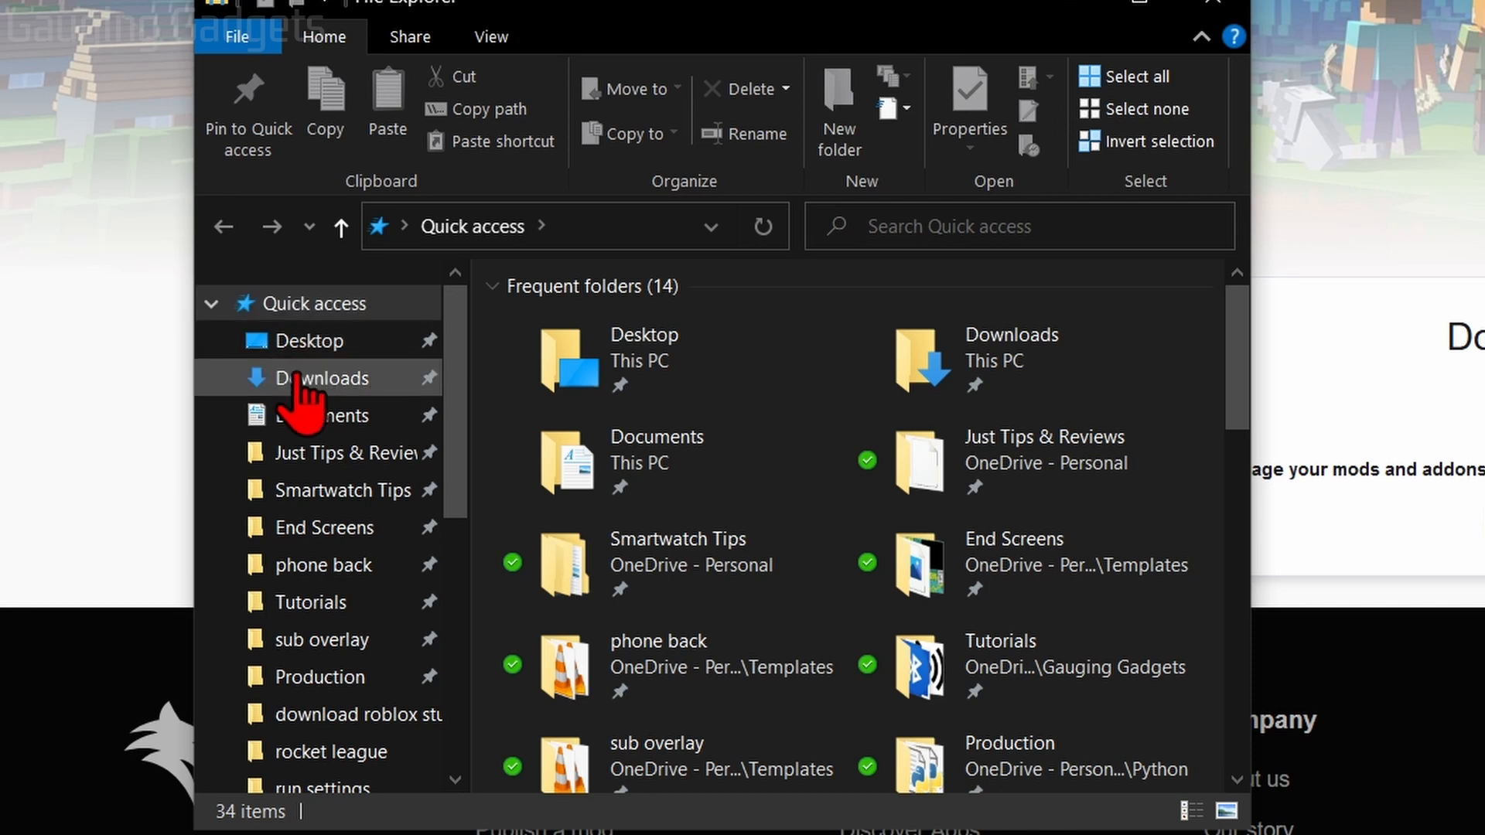
pyautogui.click(332, 378)
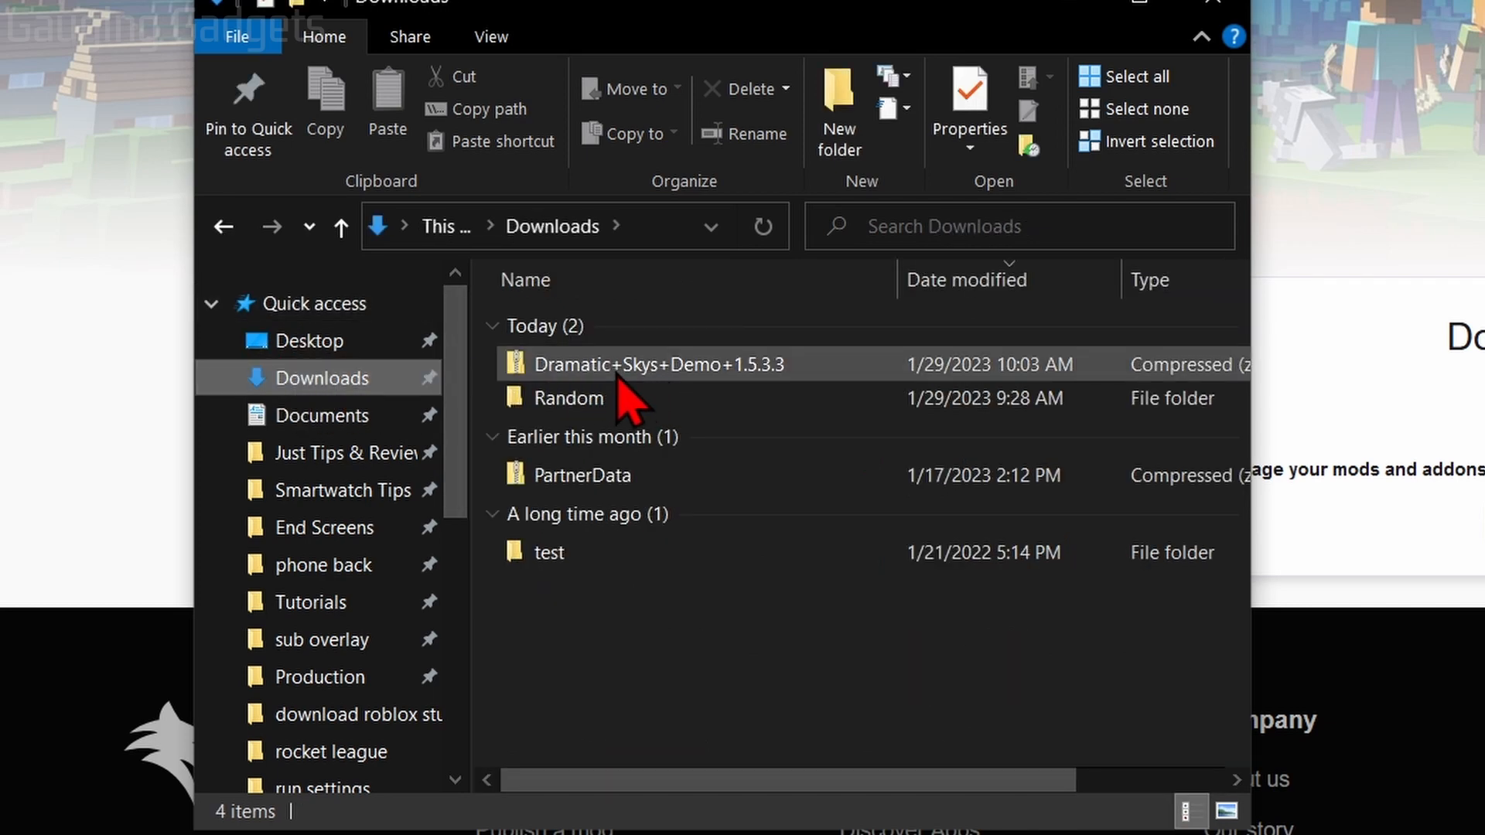
pyautogui.moveTo(645, 379)
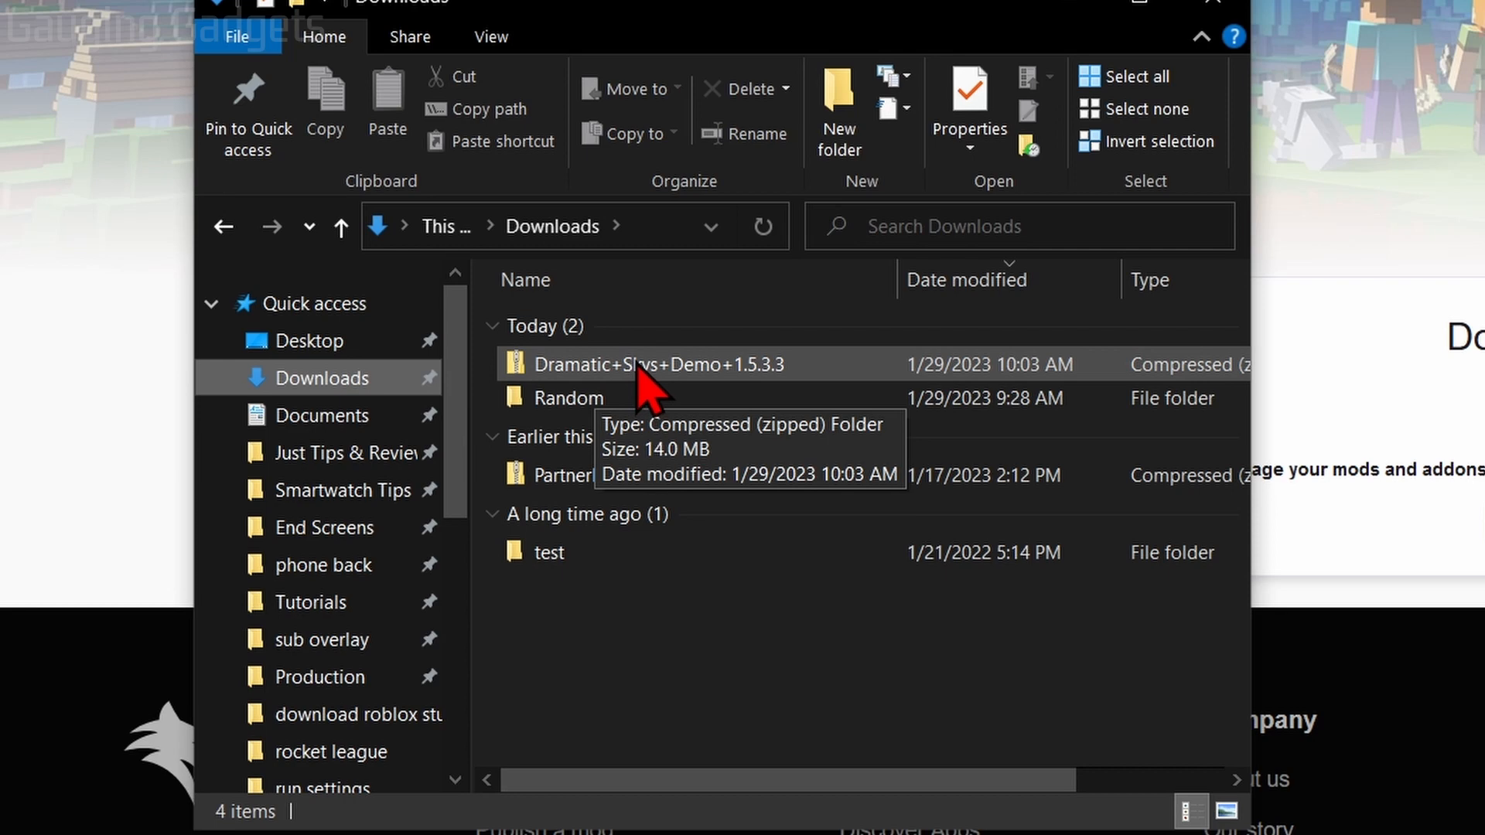
pyautogui.click(660, 363)
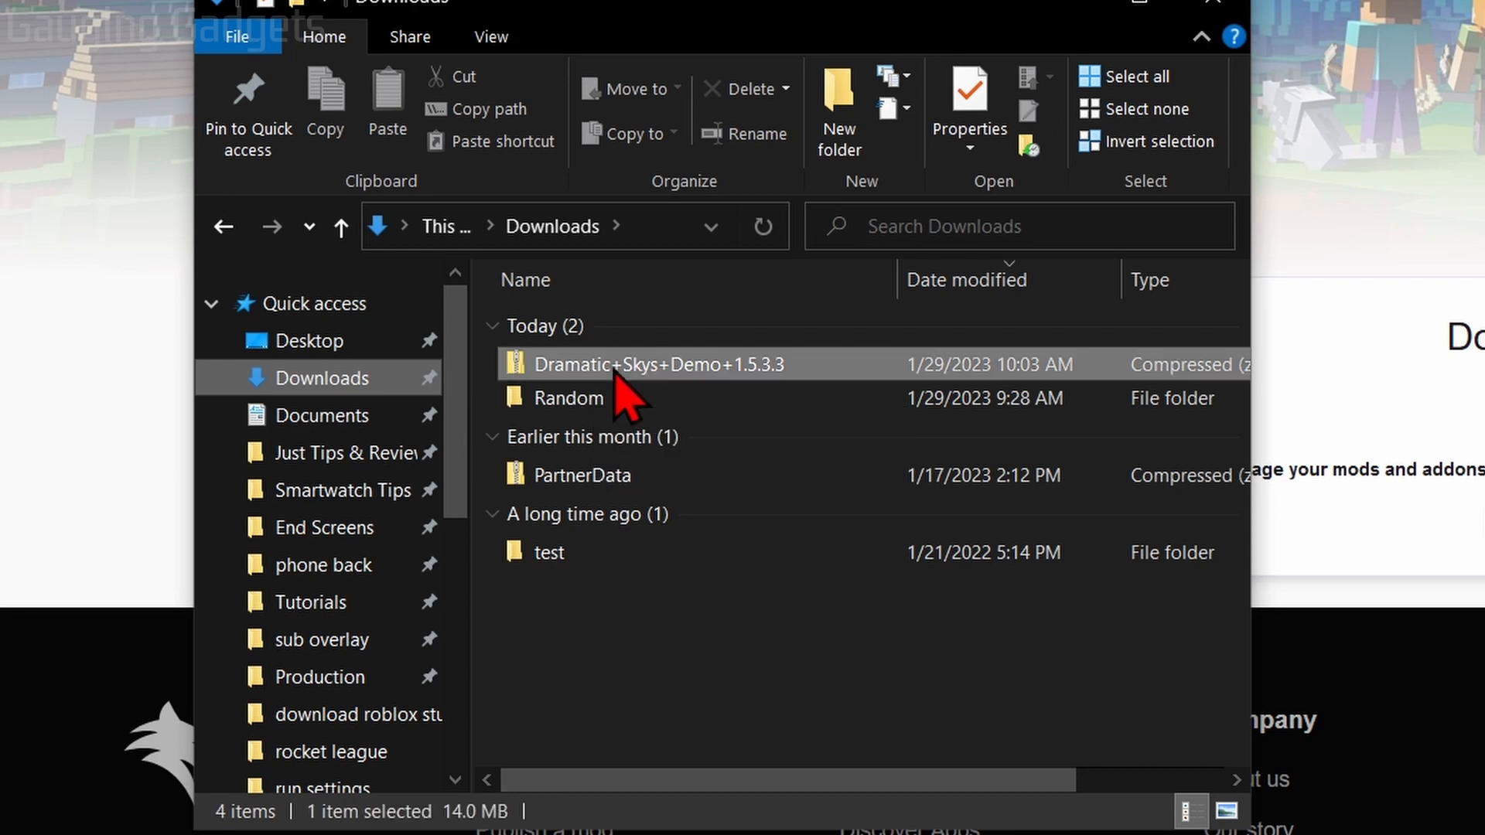
pyautogui.rightClick(658, 364)
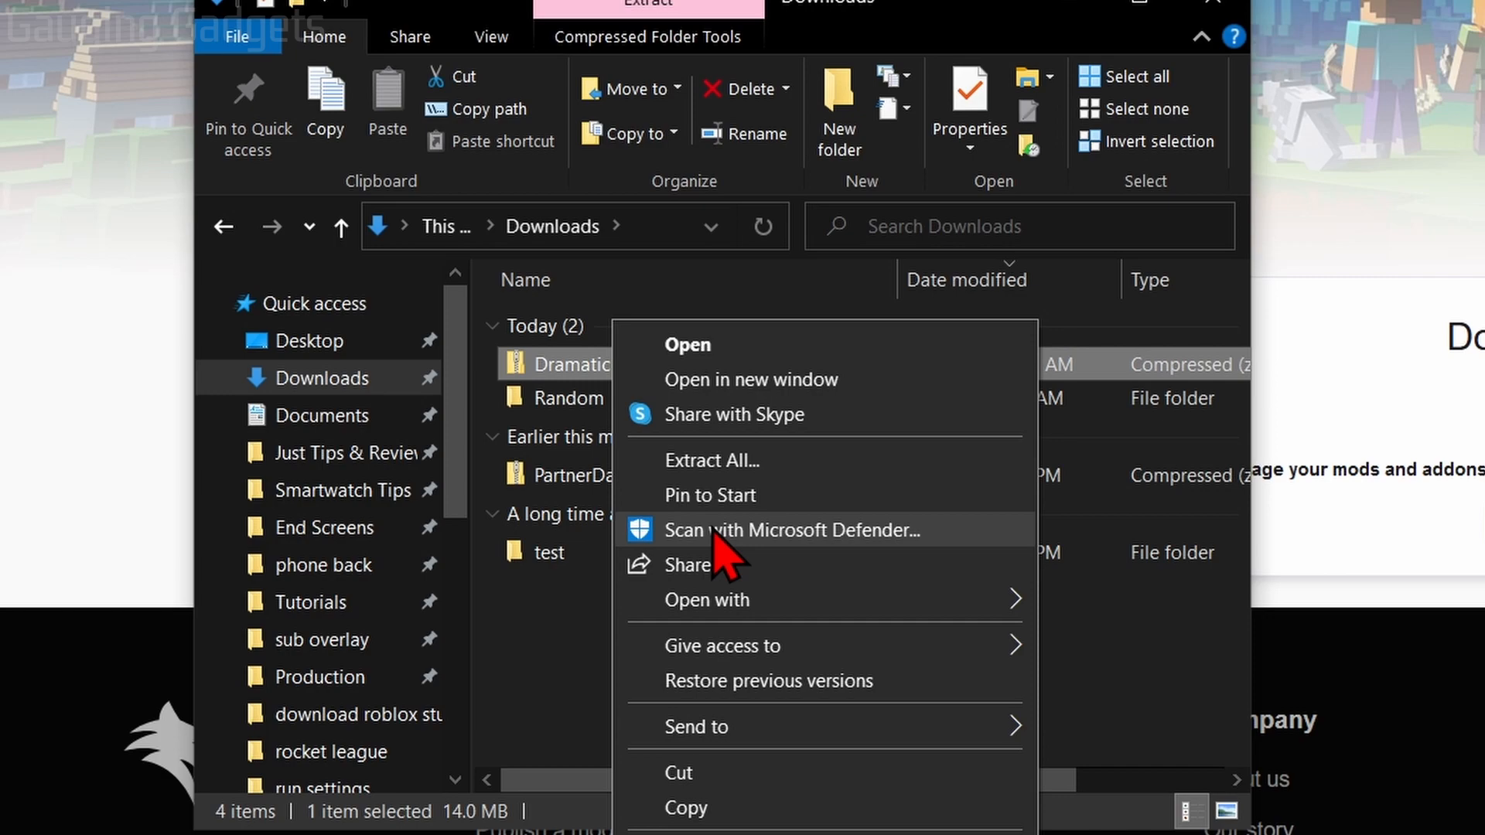
pyautogui.click(793, 531)
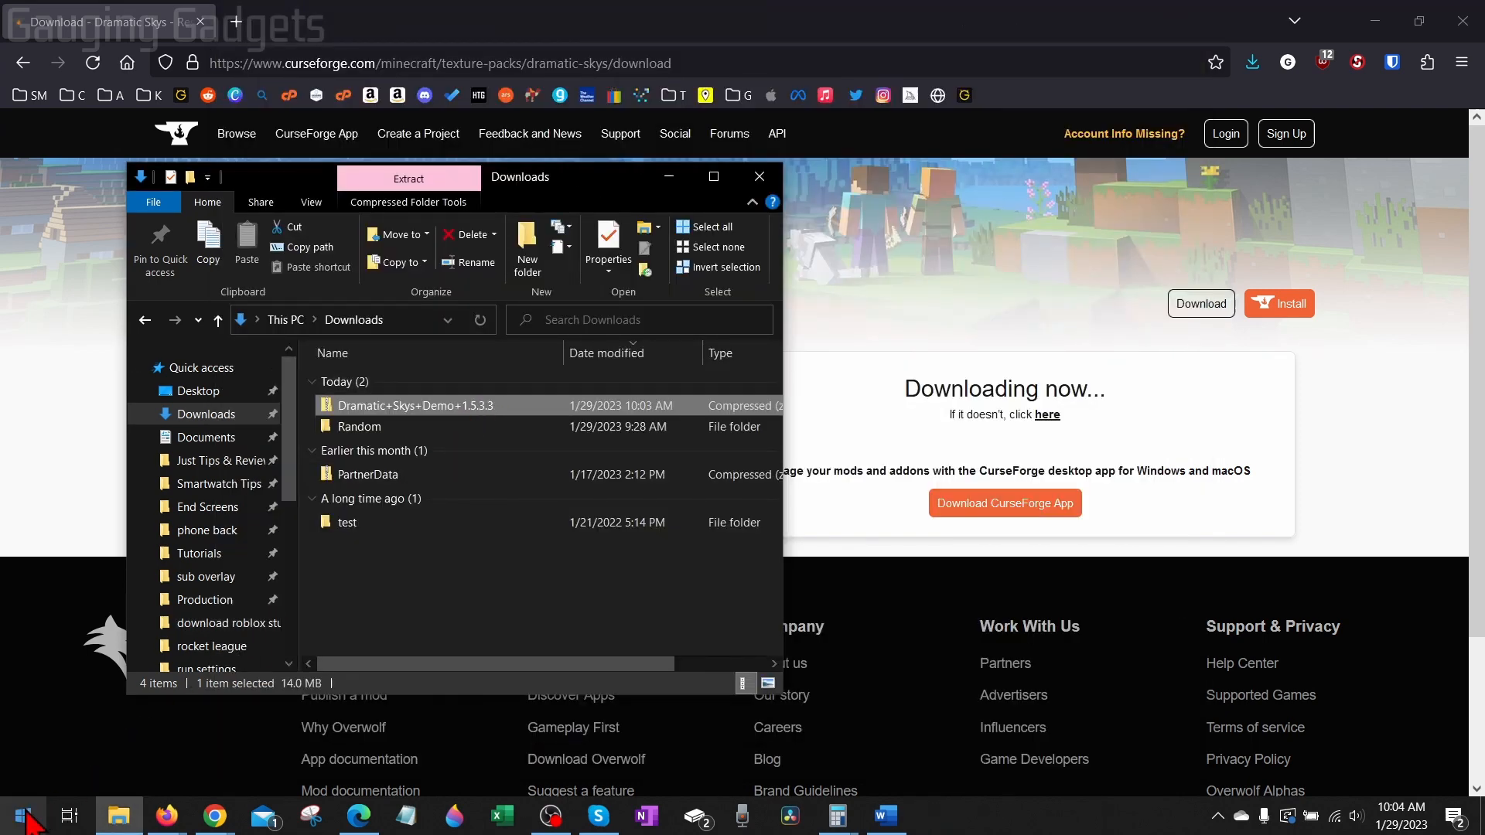
# Launch Minecraft Java Edition 1.19.3 and open Options > Resource Packs
pyautogui.click(877, 530)
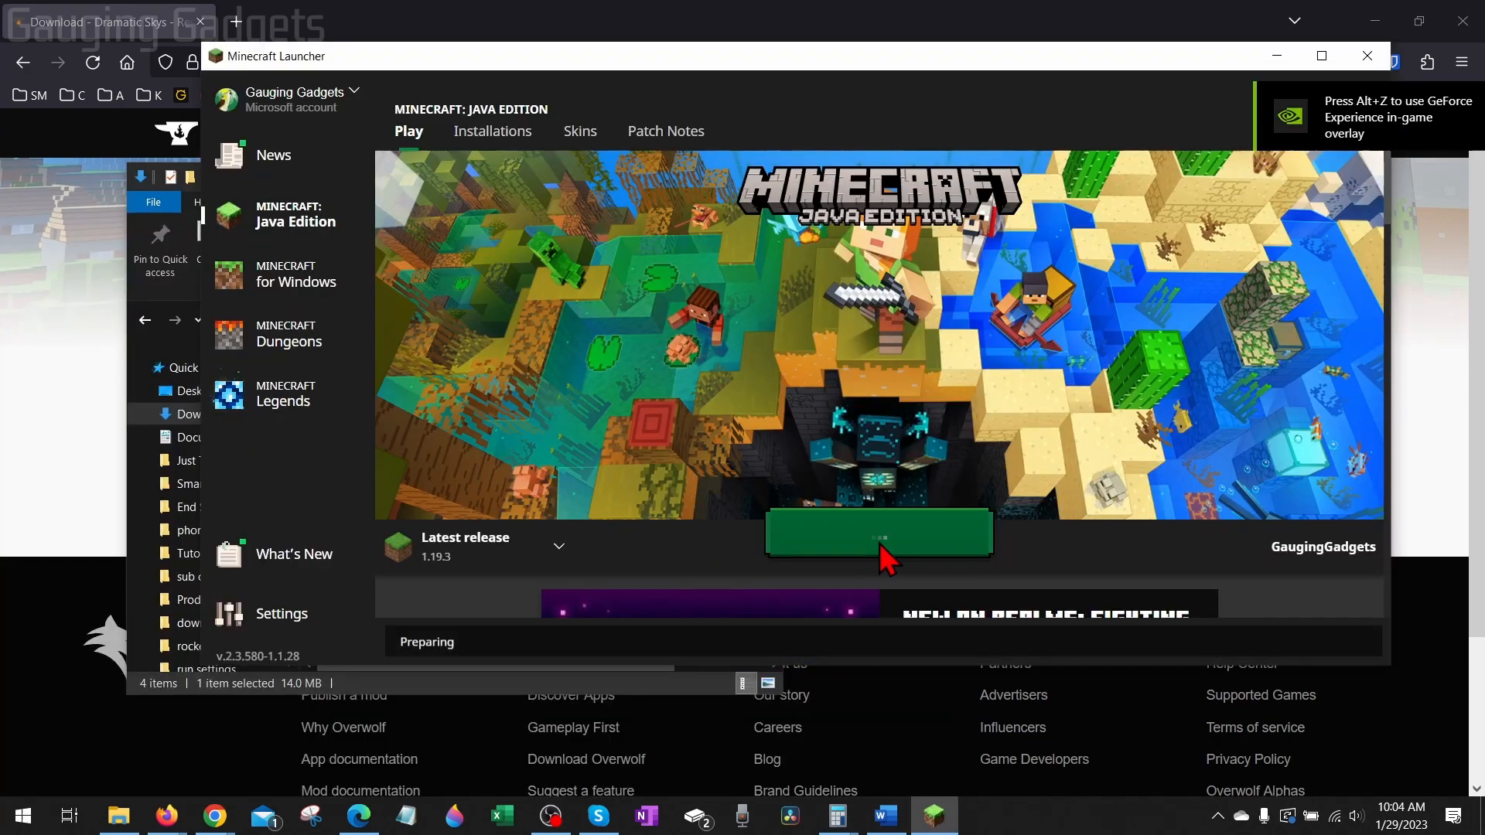
pyautogui.click(877, 532)
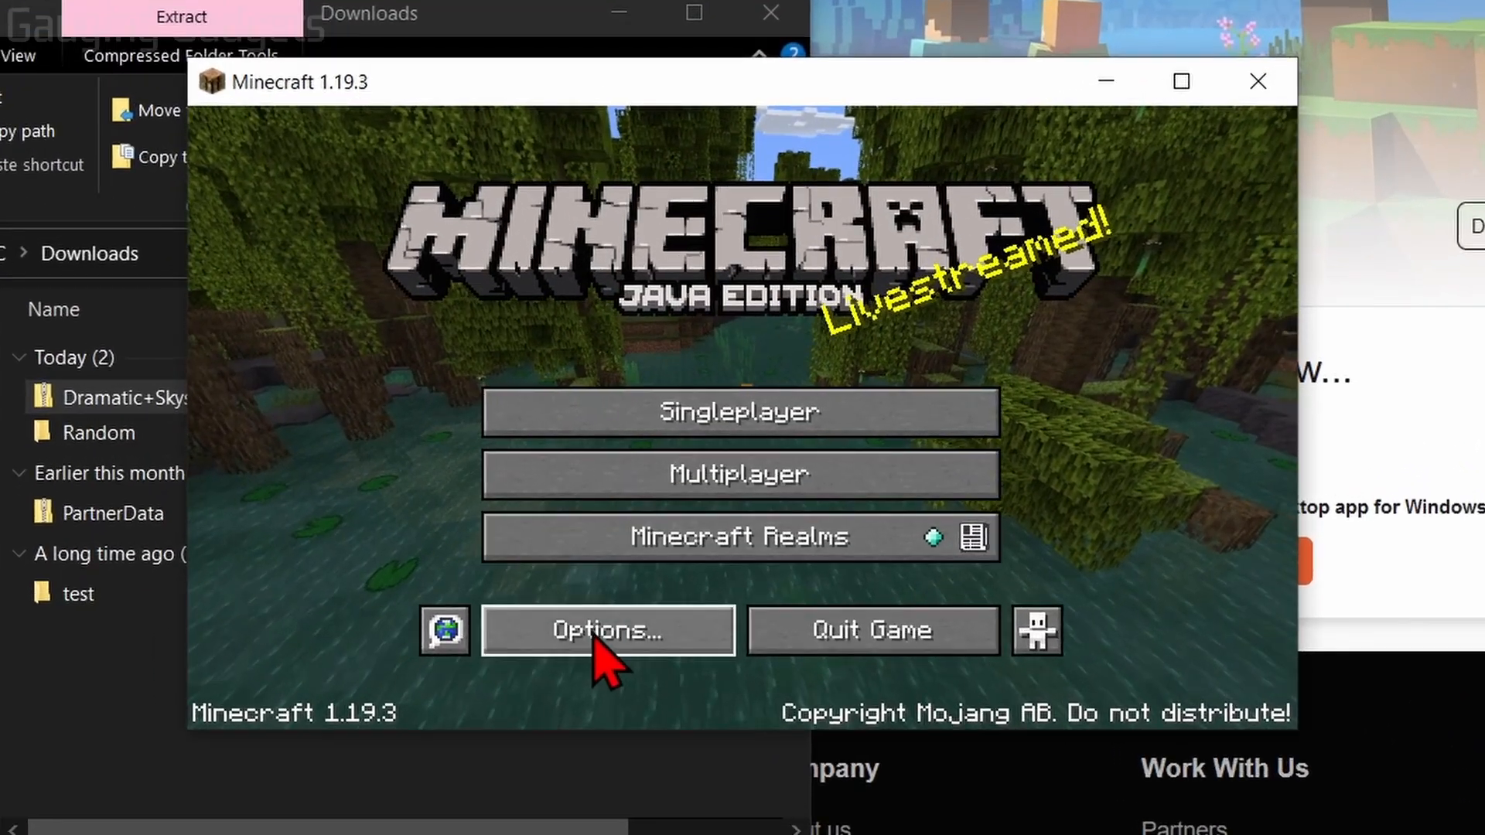
pyautogui.click(607, 629)
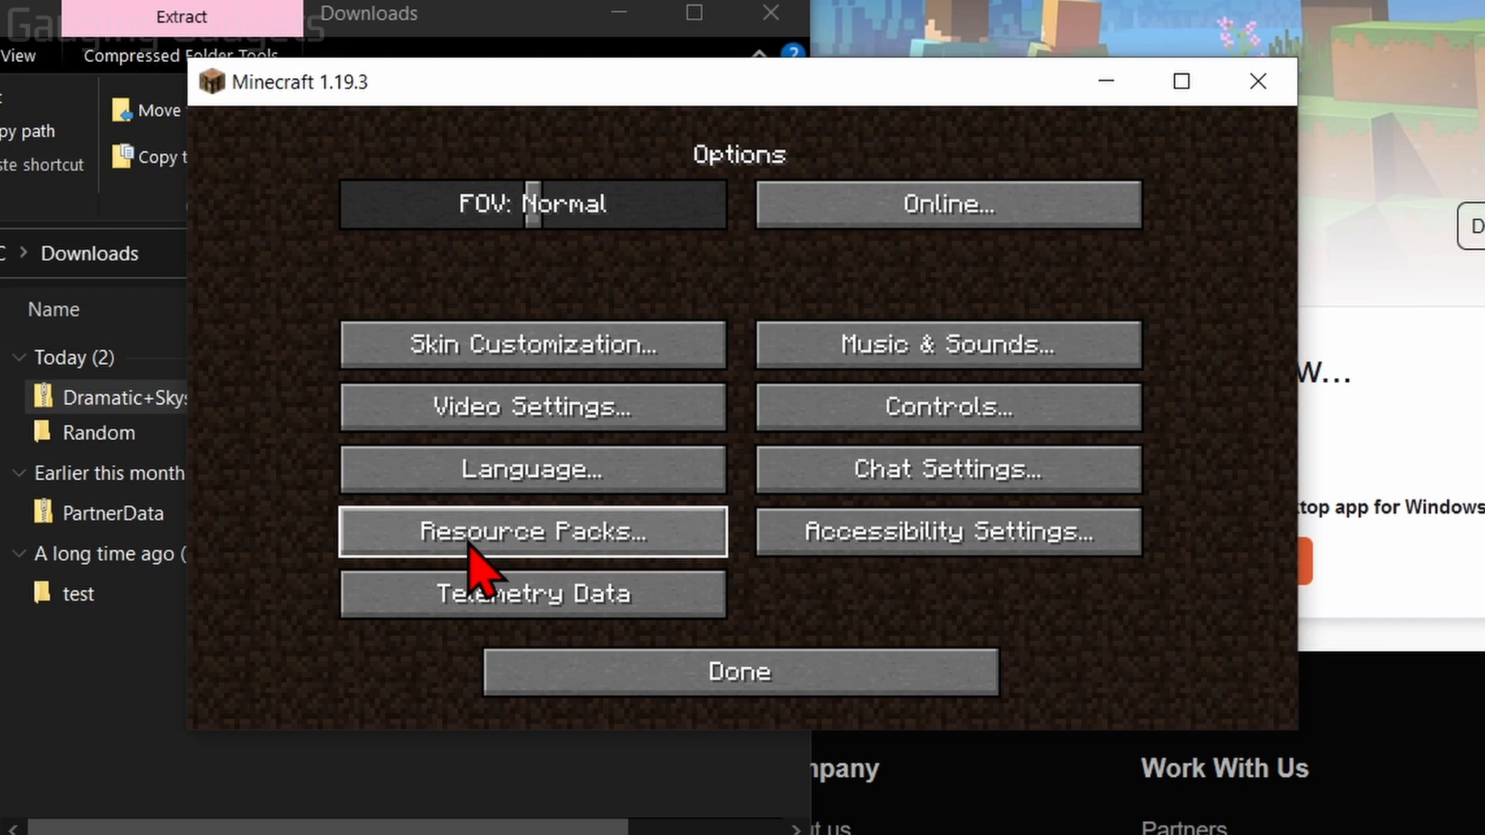
pyautogui.click(532, 532)
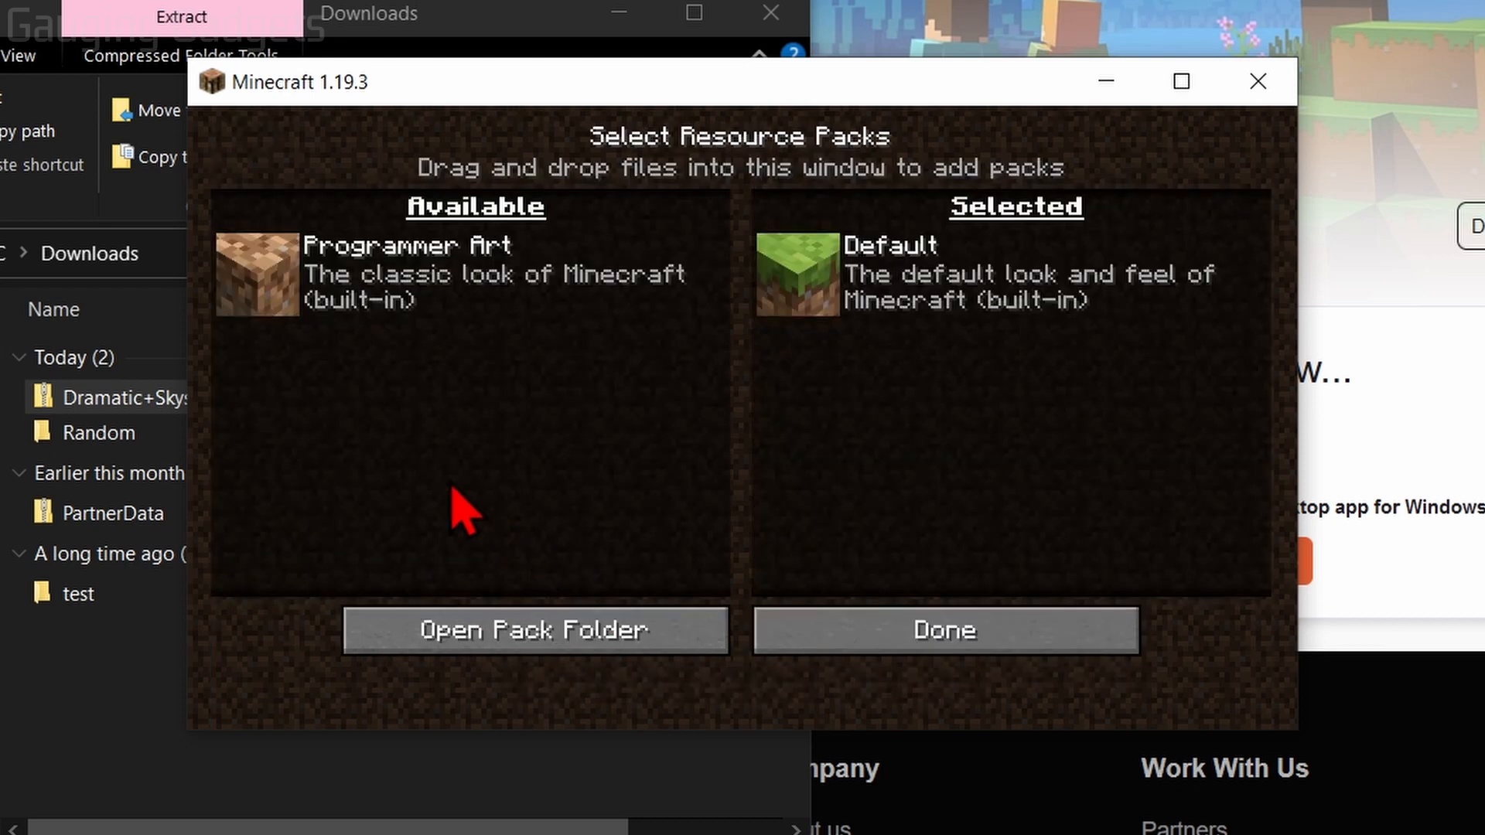
pyautogui.moveTo(393, 512)
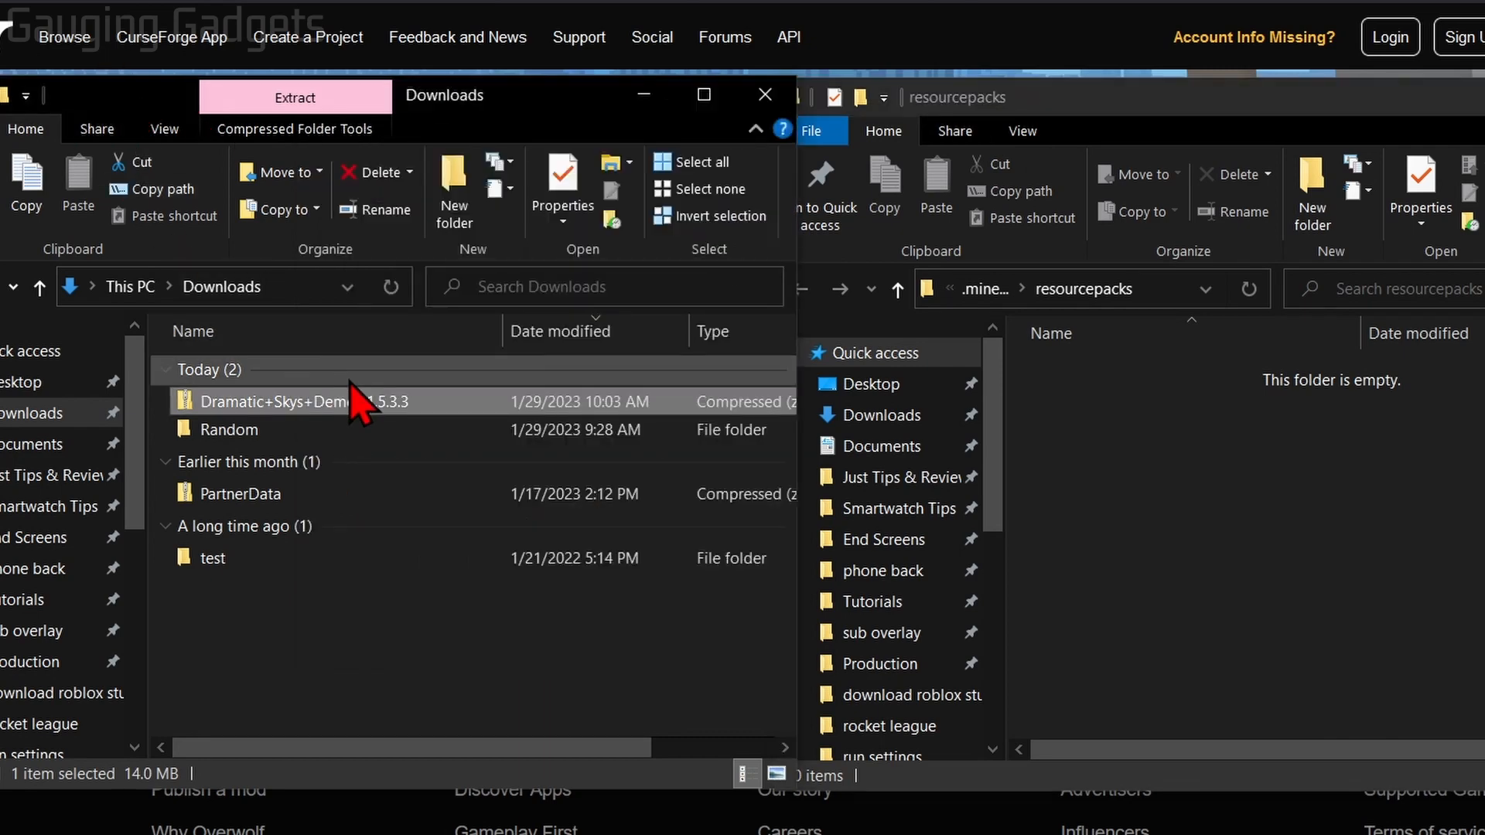
pyautogui.moveTo(293, 418)
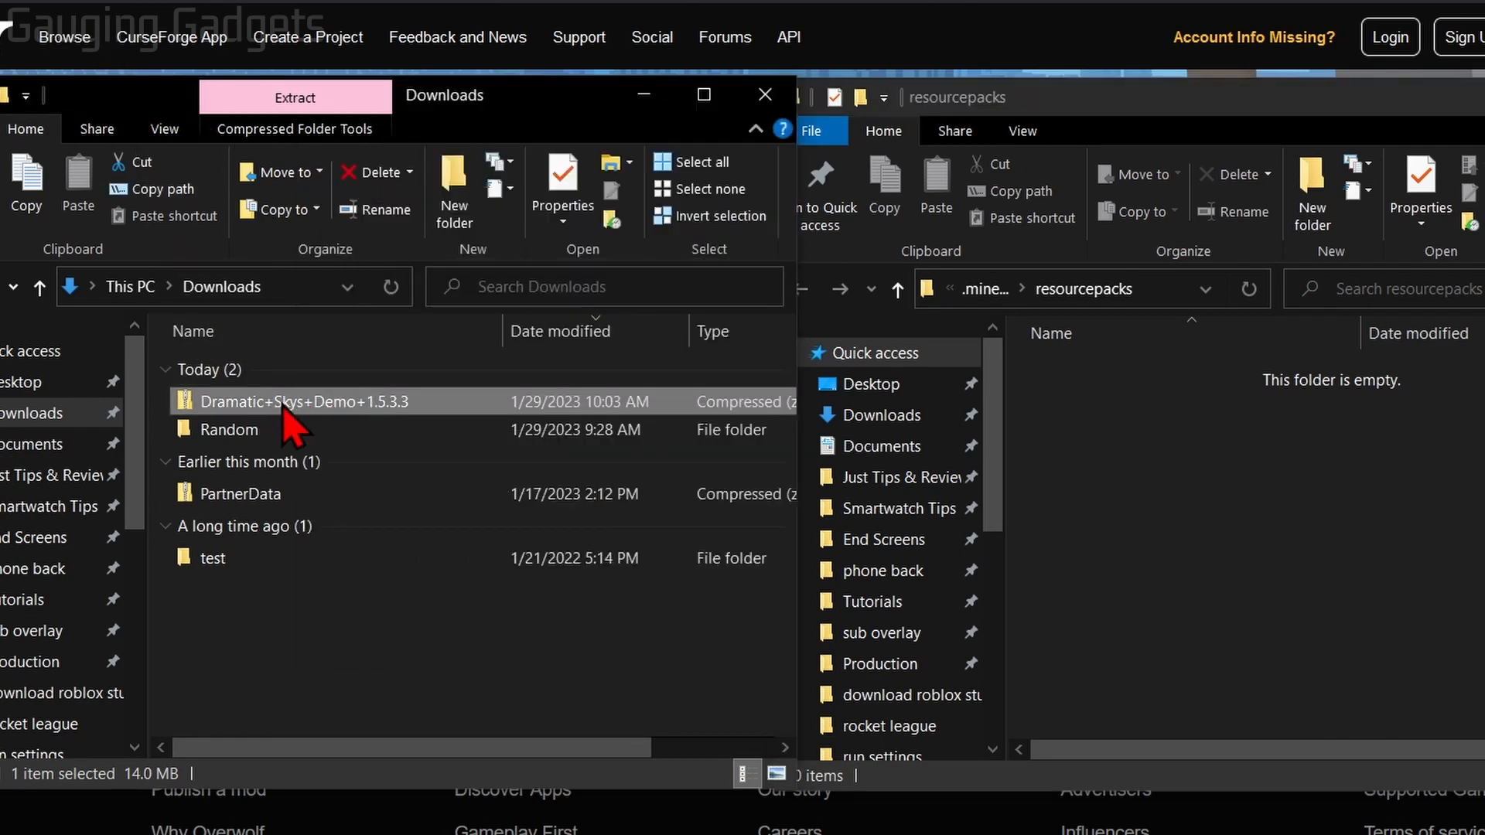
# Drag the Dramatic+Skys+Demo+1.5.3.3 zip from Downloads into the resourcepacks folder
pyautogui.moveTo(298, 401); pyautogui.dragTo(1267, 474)
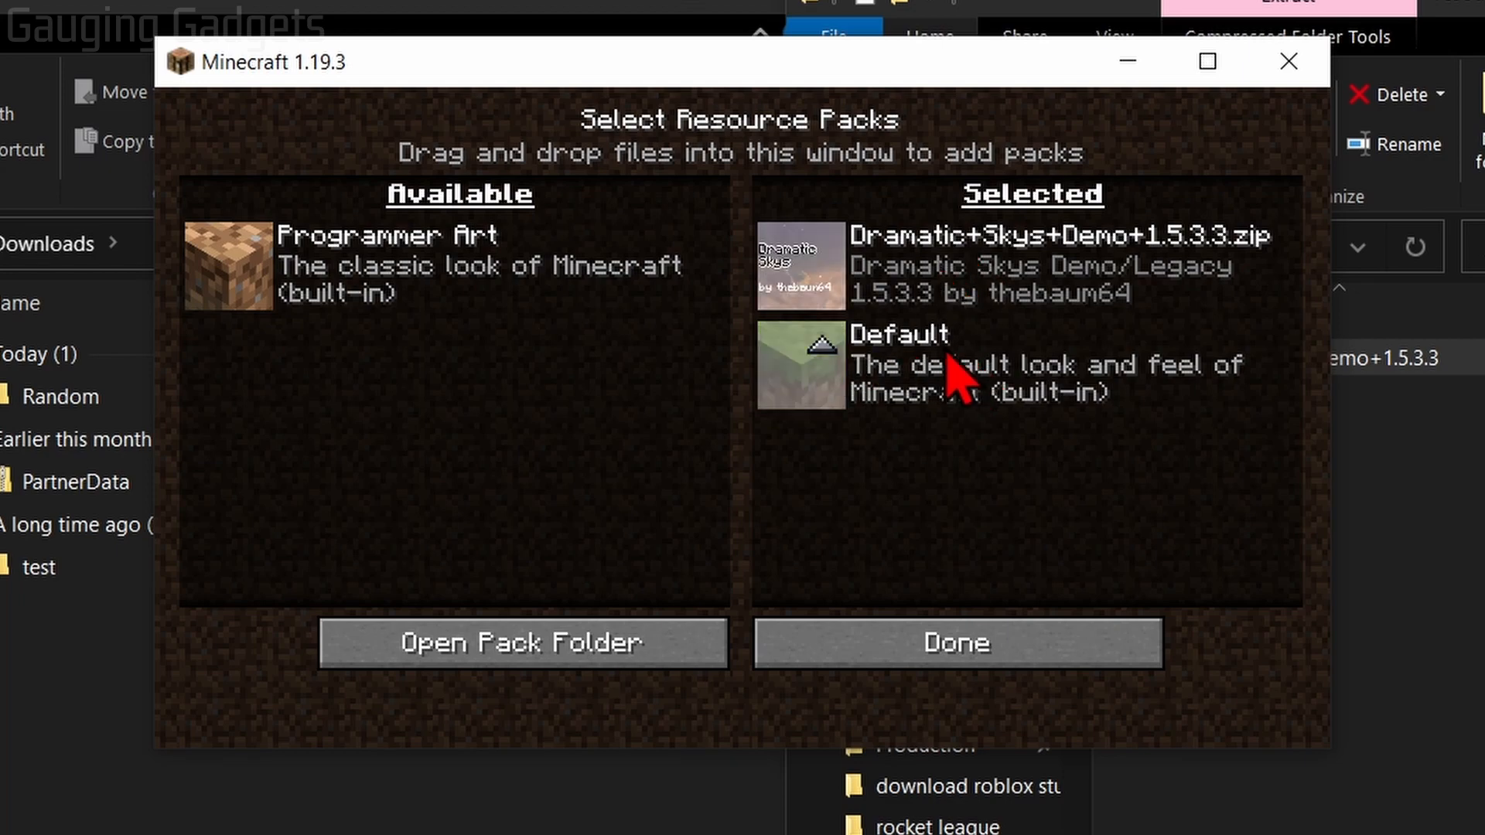
# Confirm the Dramatic Skys selection and load a singleplayer world
pyautogui.click(958, 642)
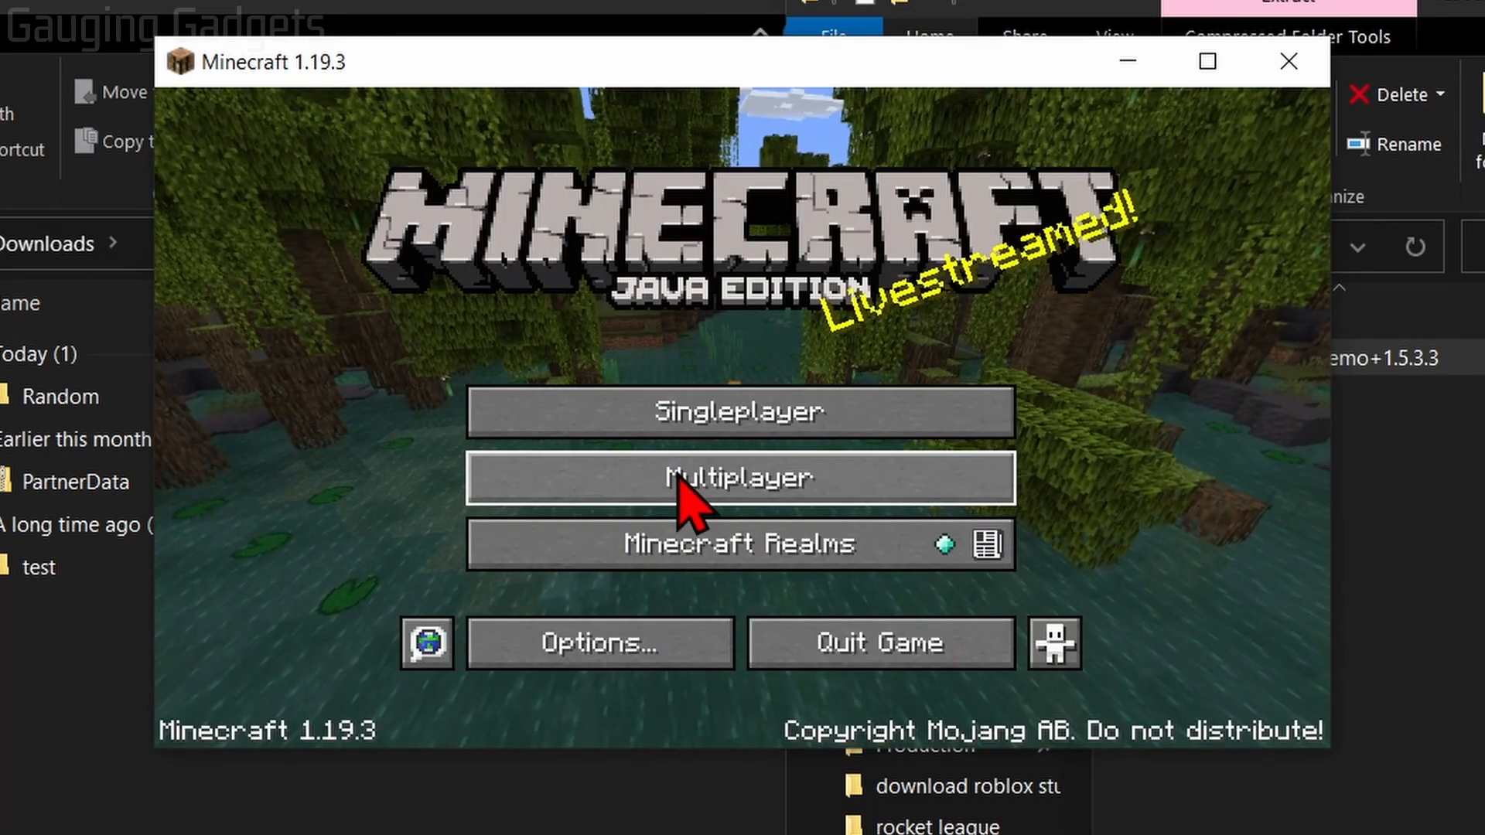
pyautogui.click(739, 410)
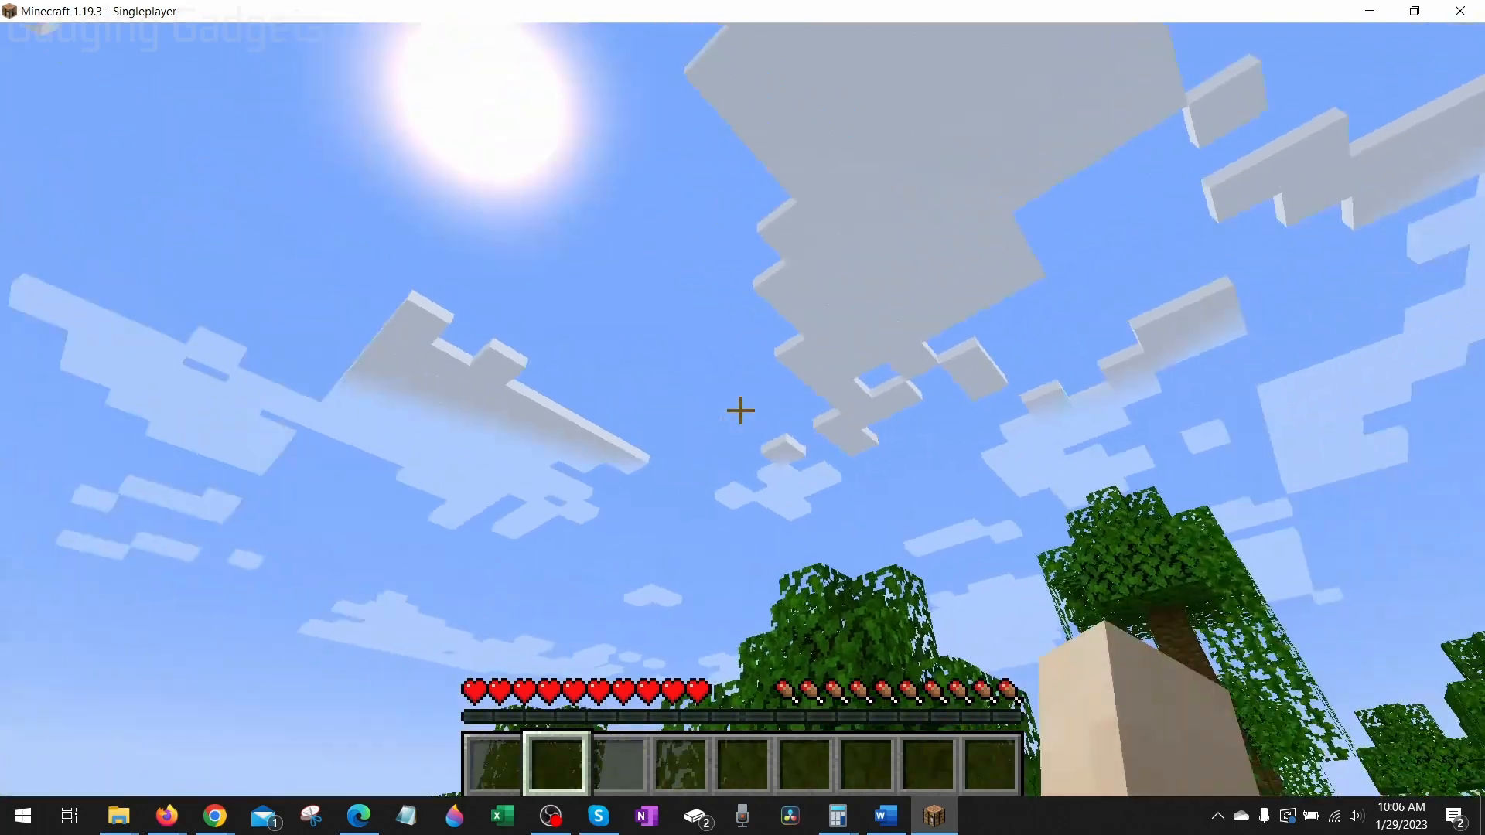
pyautogui.moveTo(742, 410)
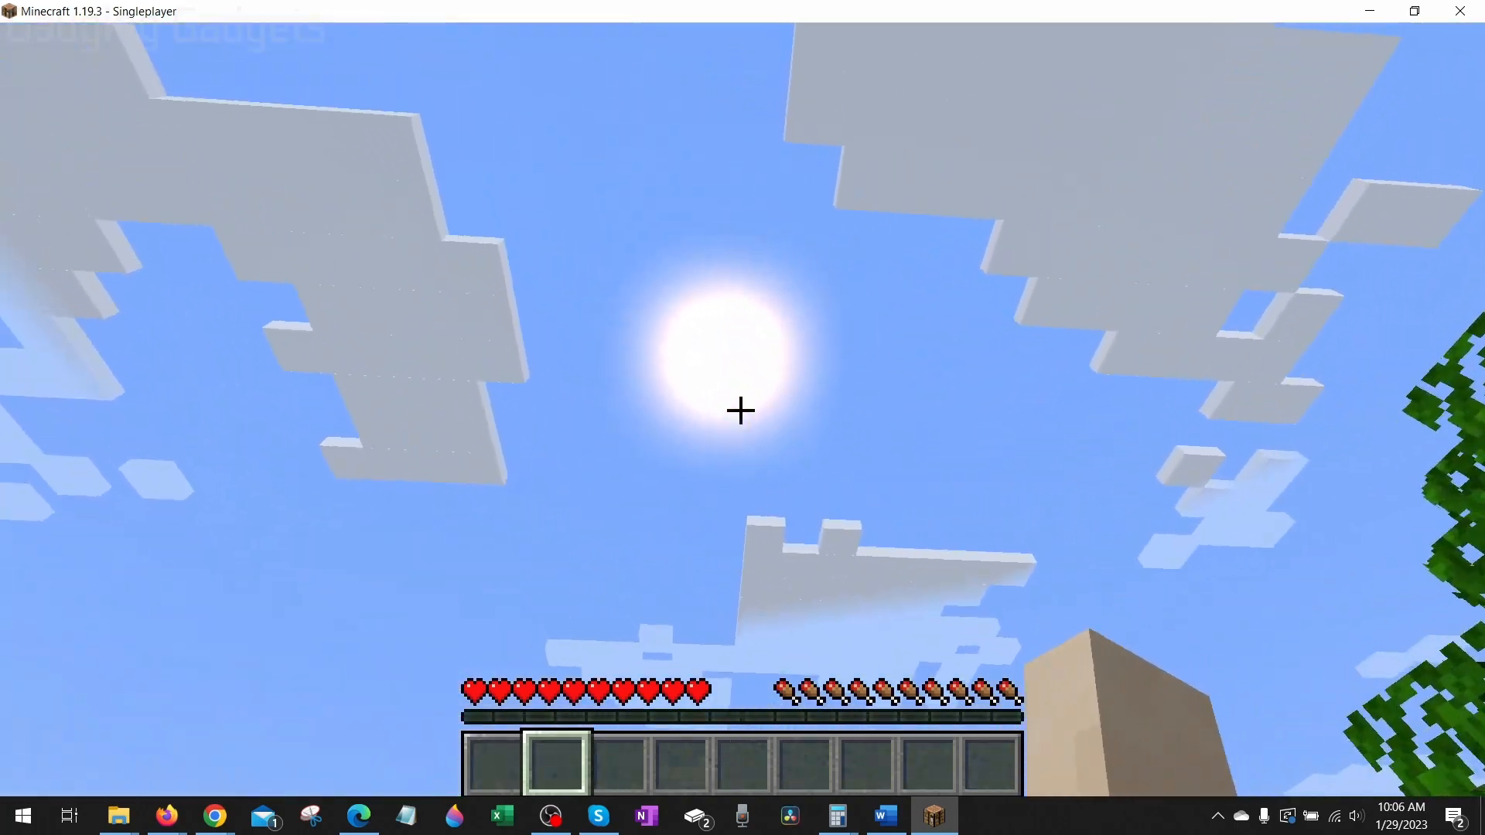
pyautogui.moveTo(742, 410)
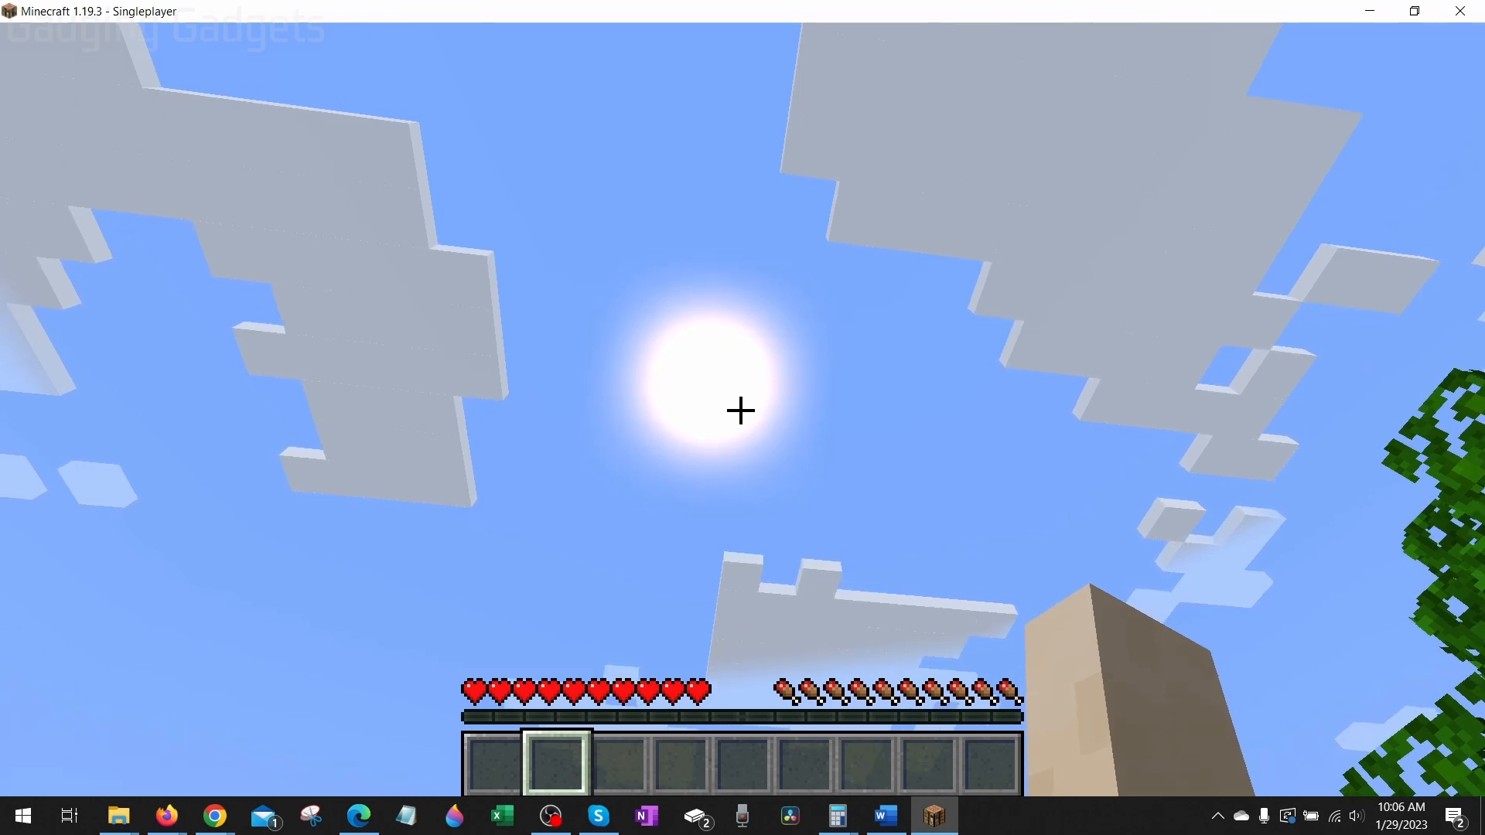
# Pause, reload resource packs with only Default selected, and resume the world
pyautogui.press('Escape')
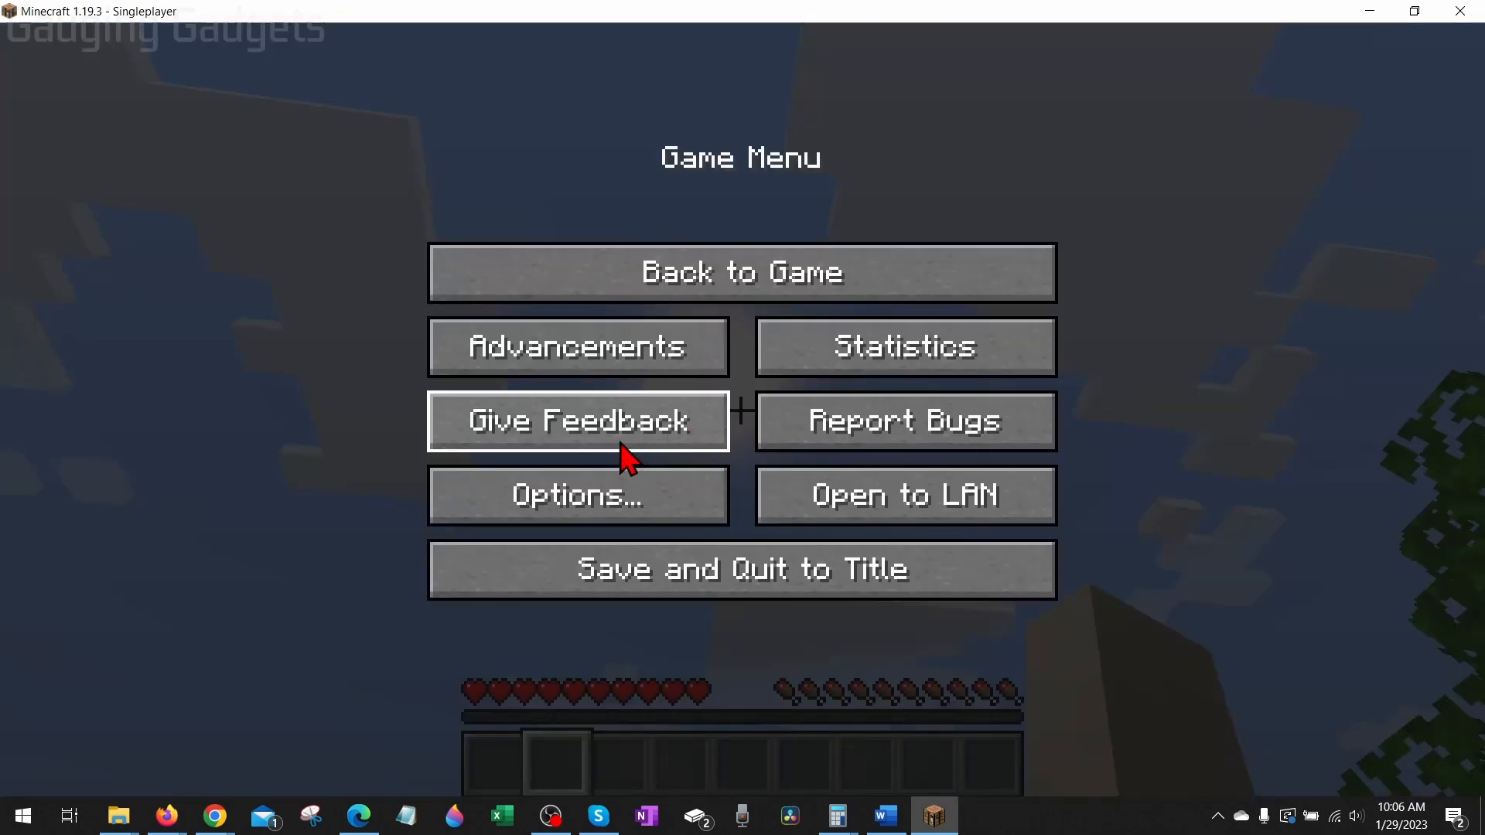
pyautogui.click(577, 495)
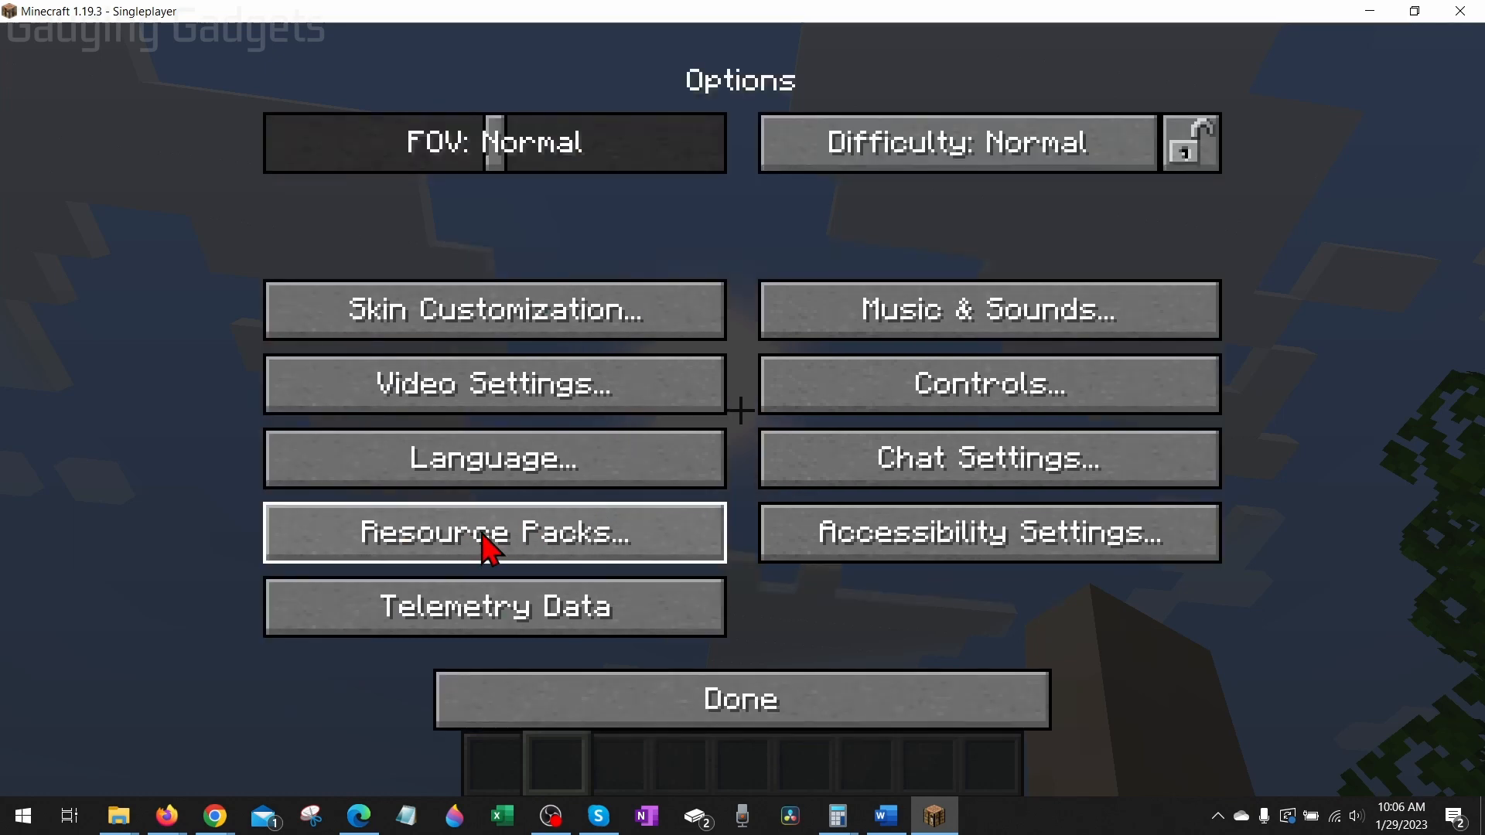
pyautogui.click(493, 531)
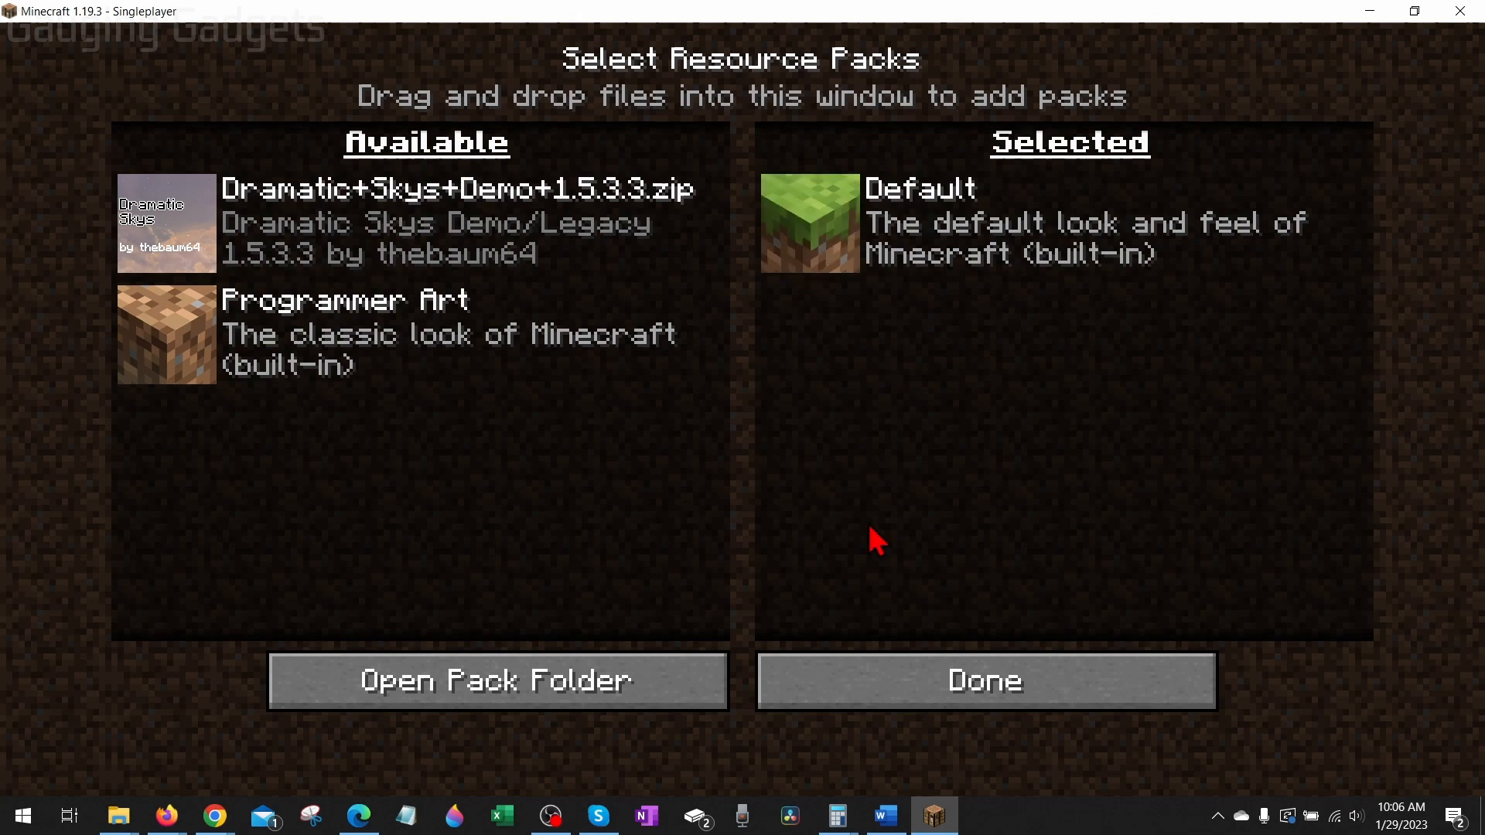
pyautogui.click(984, 680)
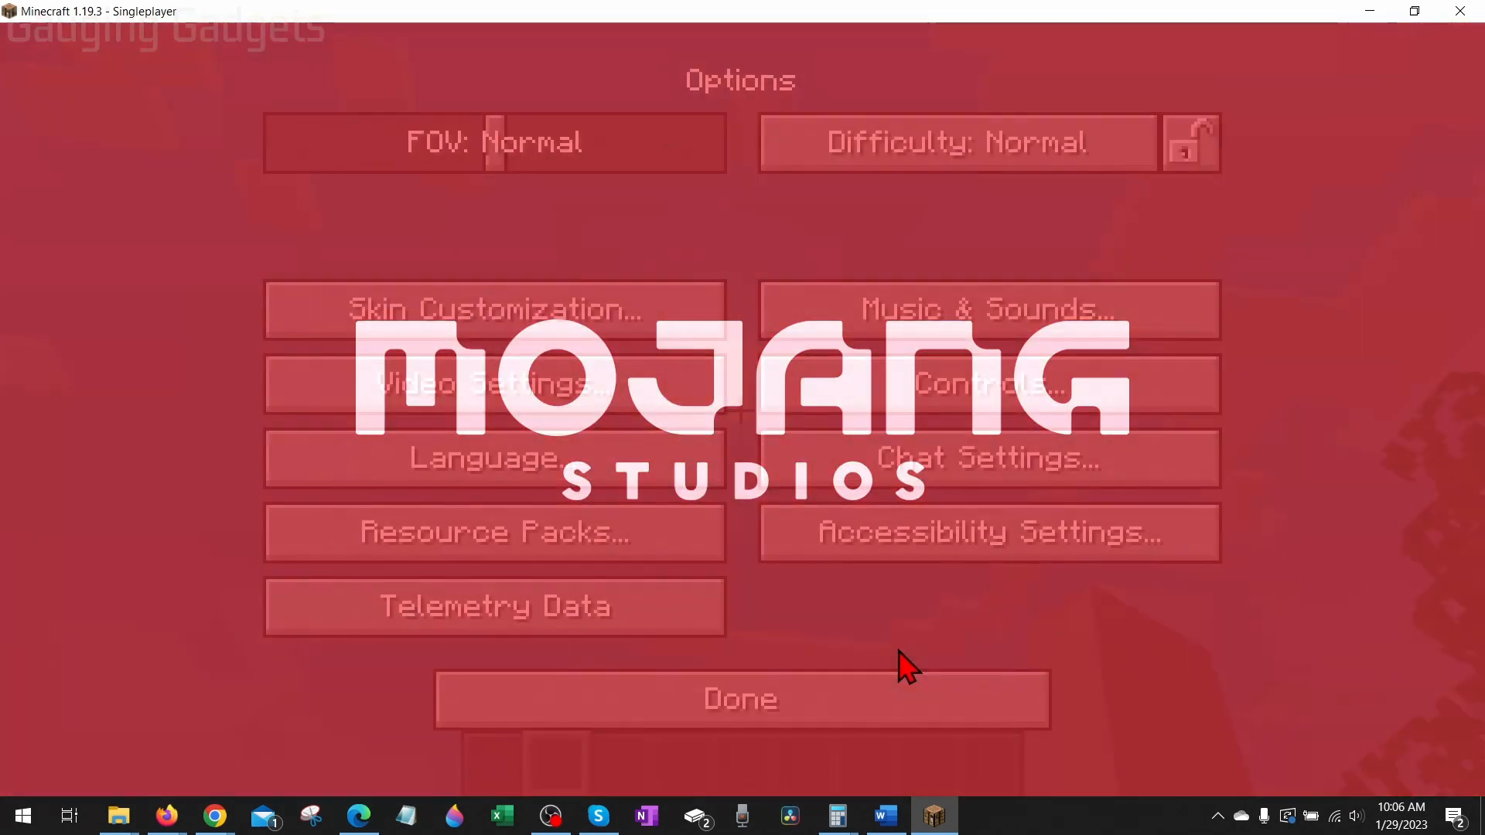
pyautogui.click(740, 699)
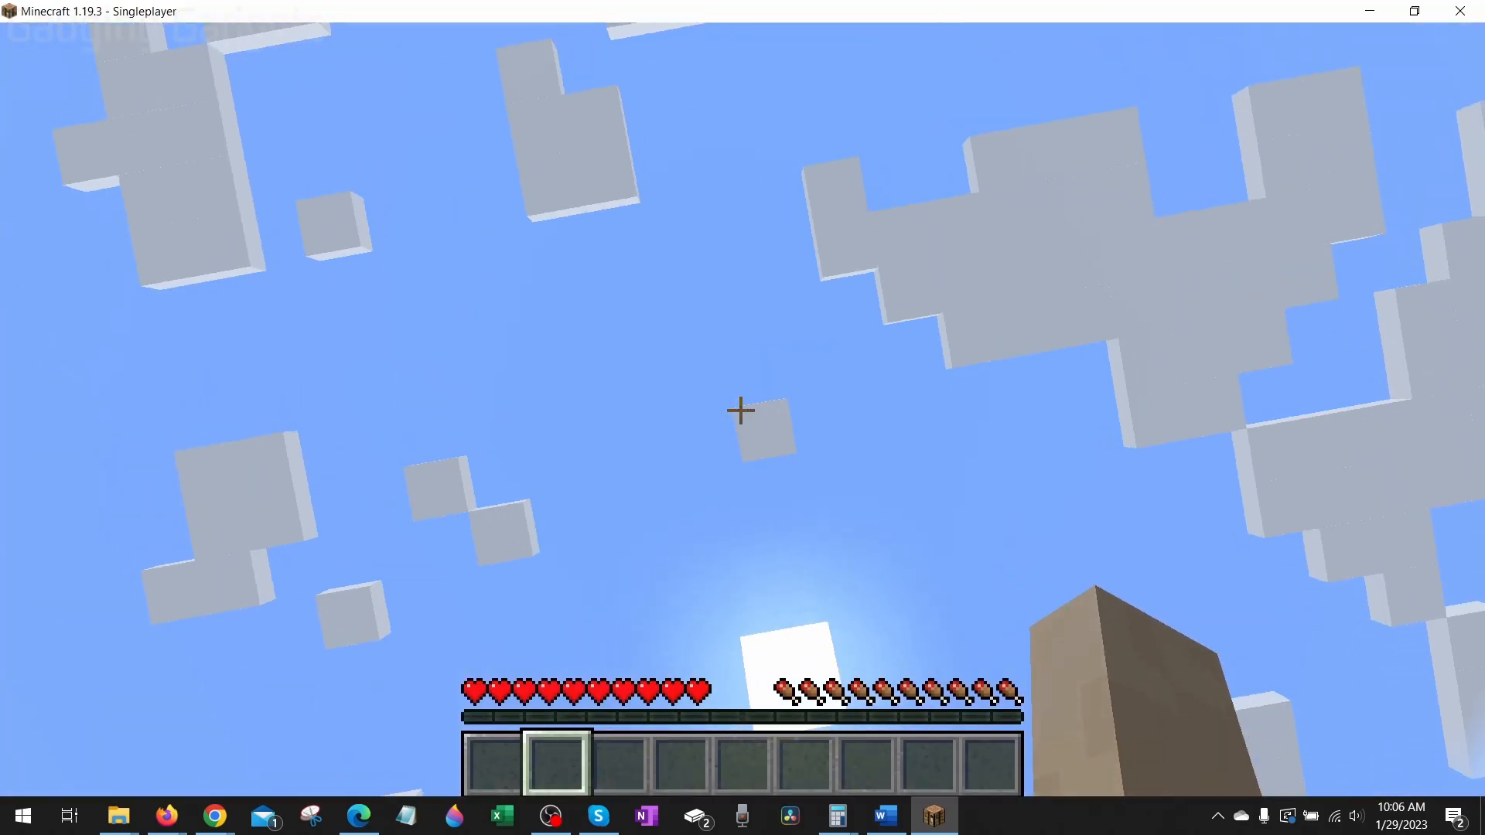